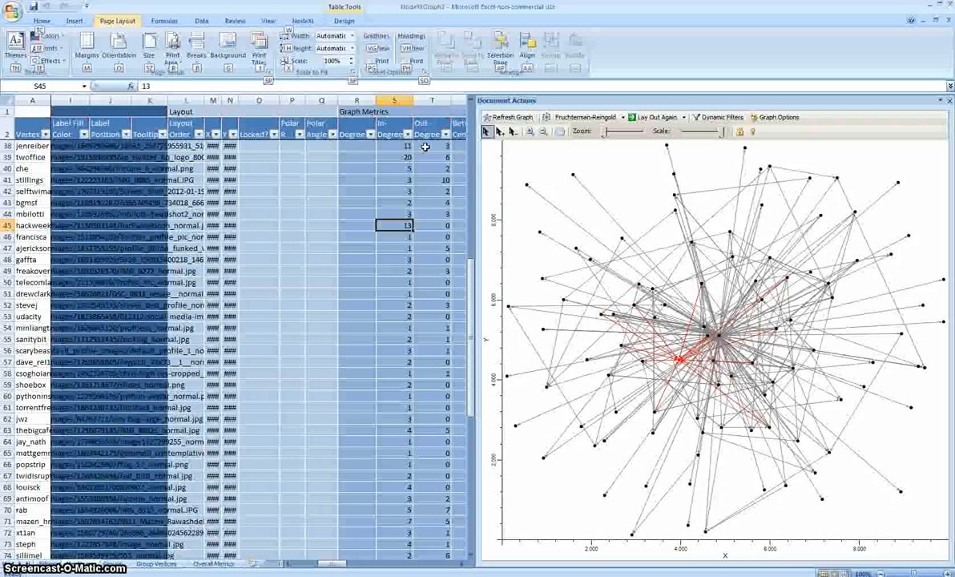
mouse_move(367, 271)
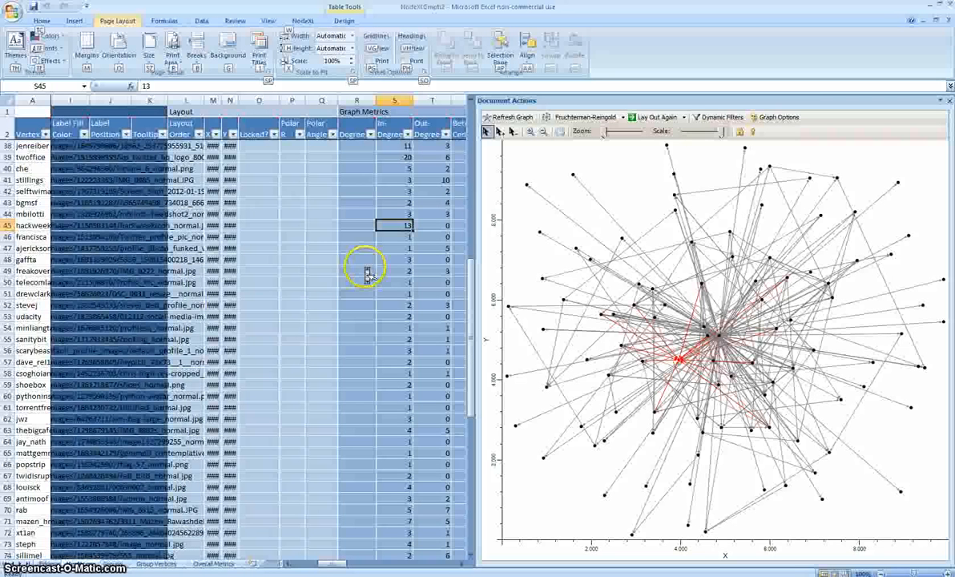
- Scroll the Vertices sheet back up to the top row
scroll(up, 3)
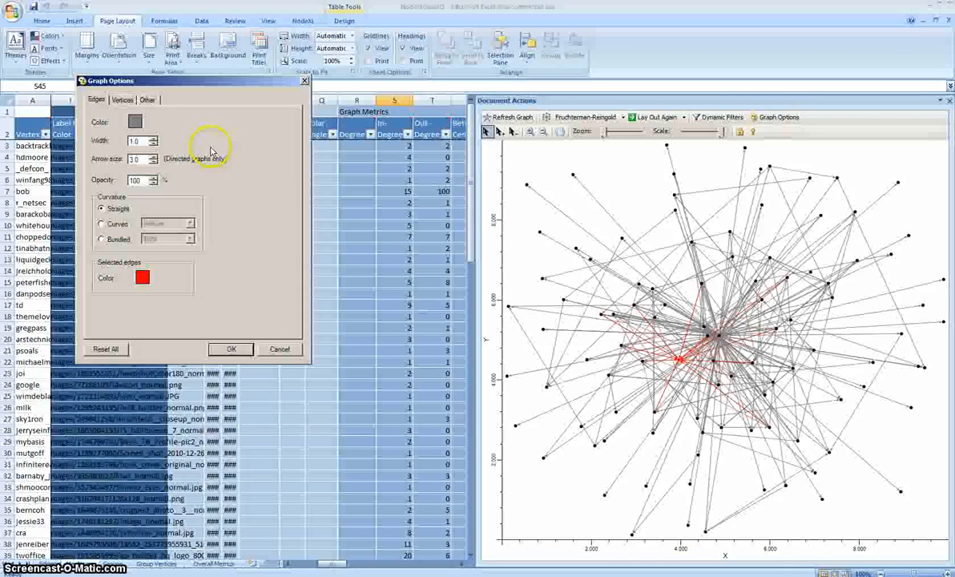
mouse_move(199, 143)
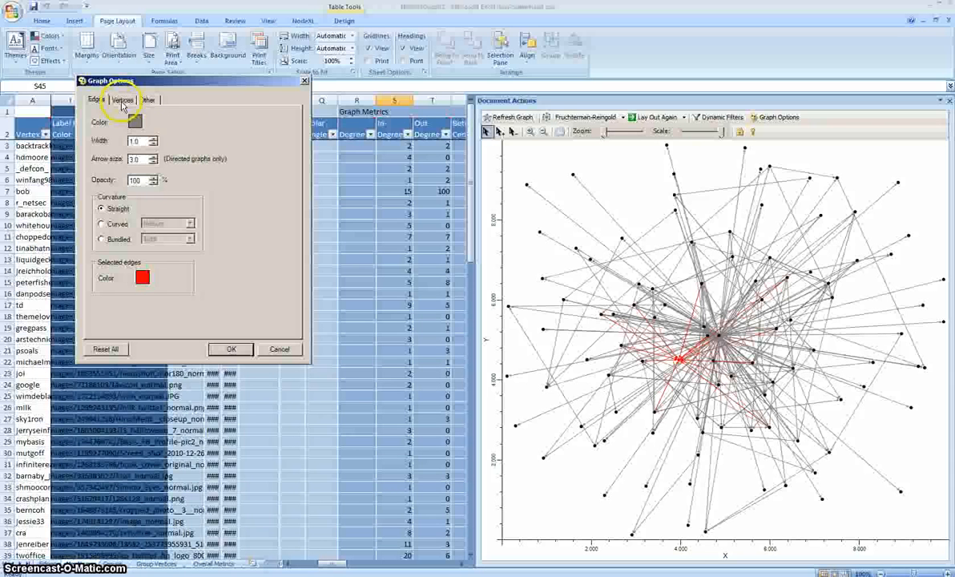
- Set the vertex colour to green on the Graph Options Vertices tab and apply it
click(147, 100)
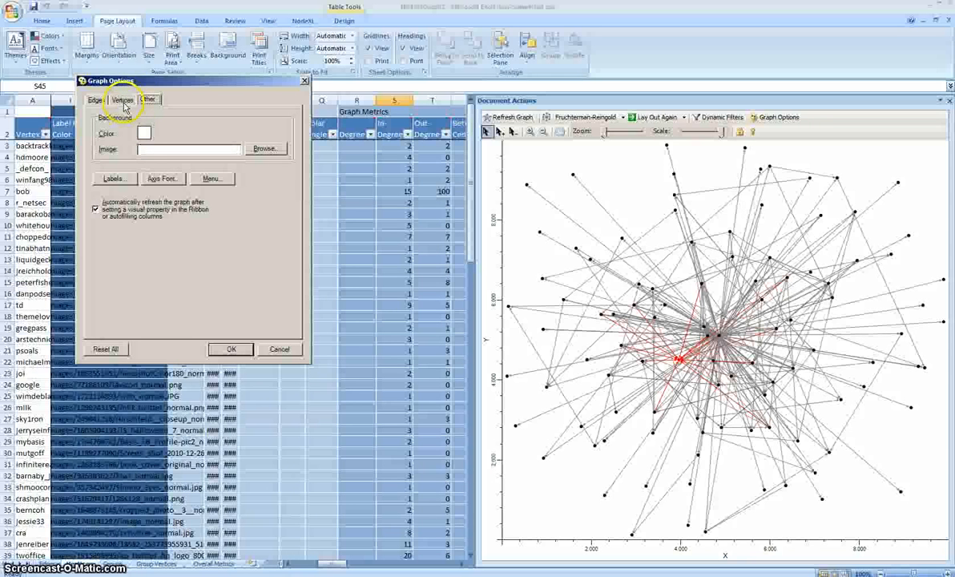
click(122, 100)
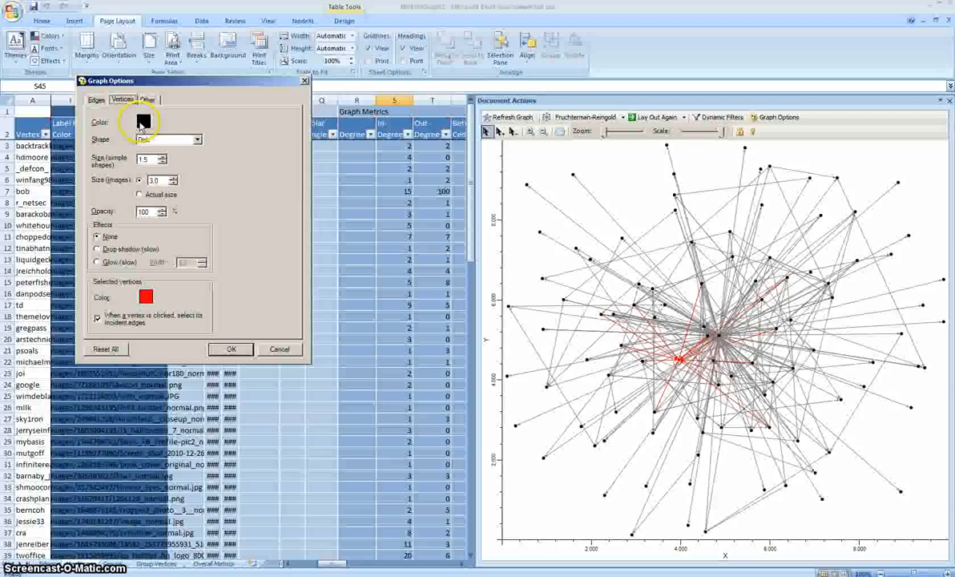
click(143, 122)
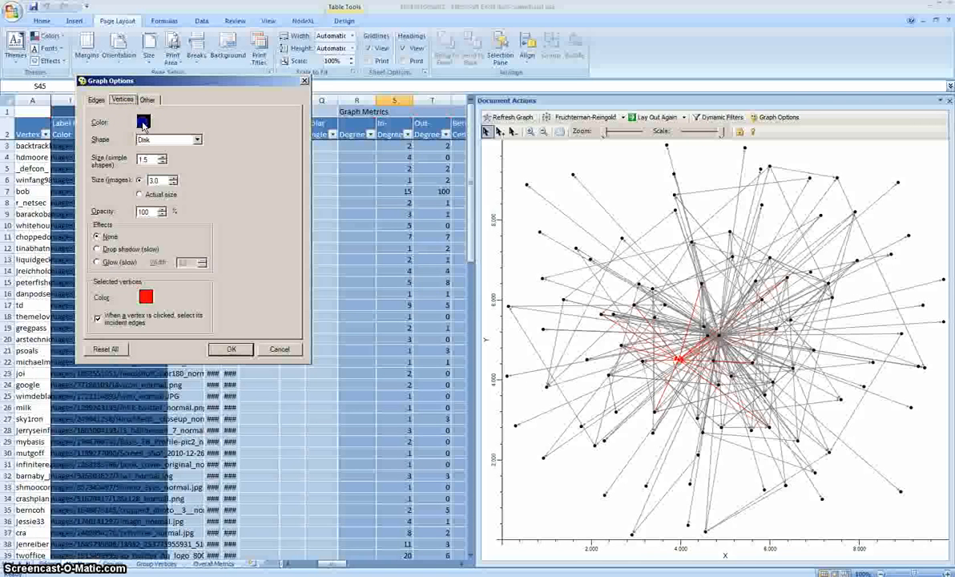
click(143, 122)
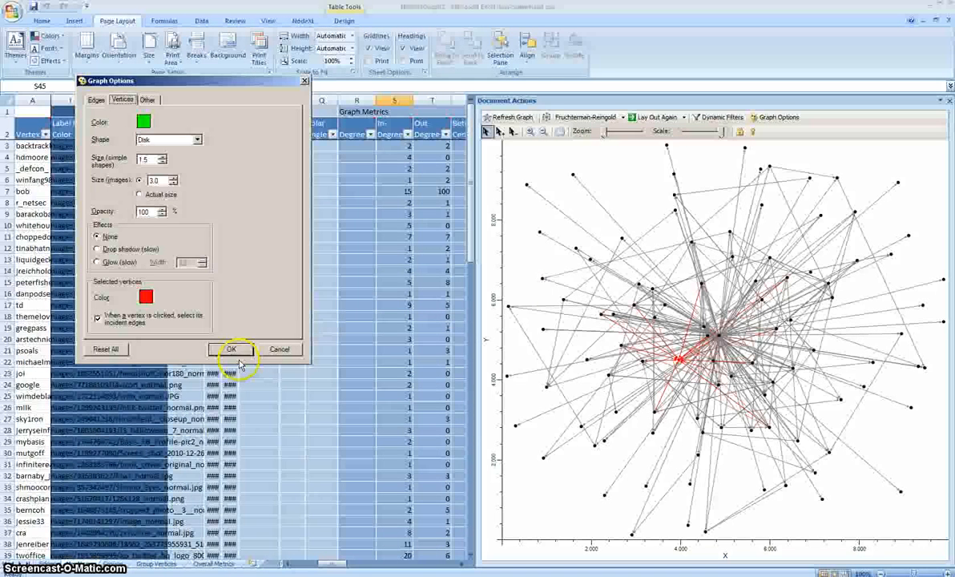
click(231, 348)
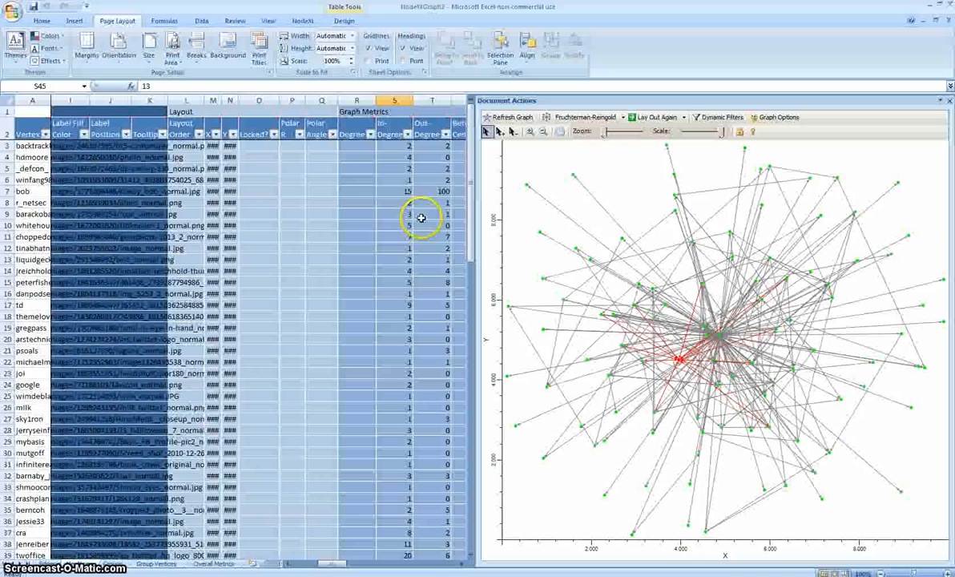
mouse_move(739, 191)
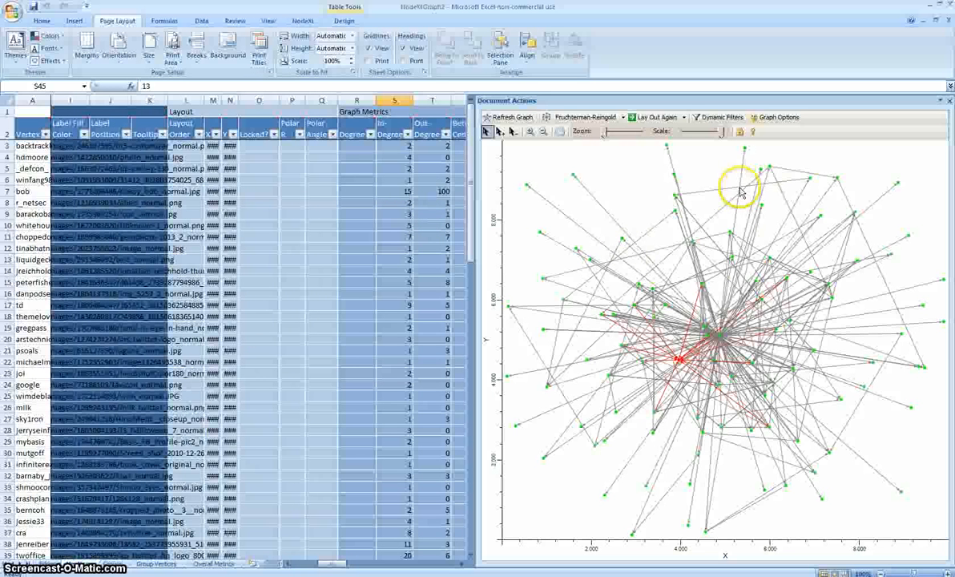
mouse_move(685, 312)
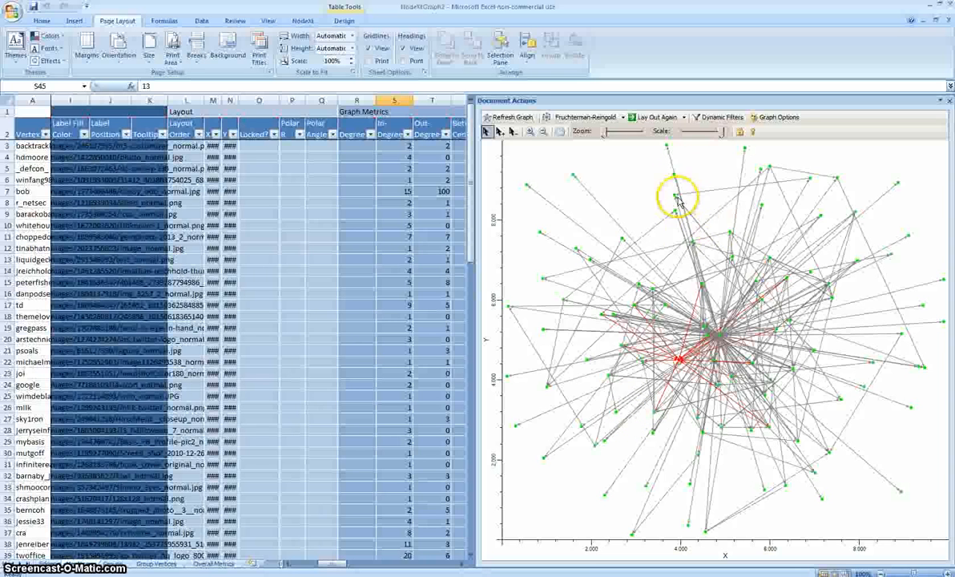
- Set the edge colour to blue in Graph Options and pick a selected-edge colour
click(632, 209)
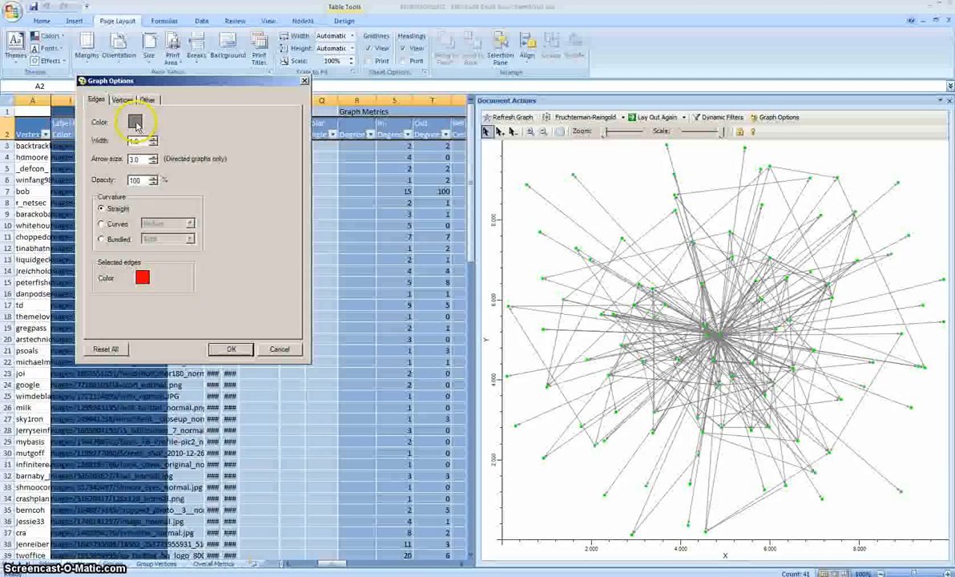
click(134, 122)
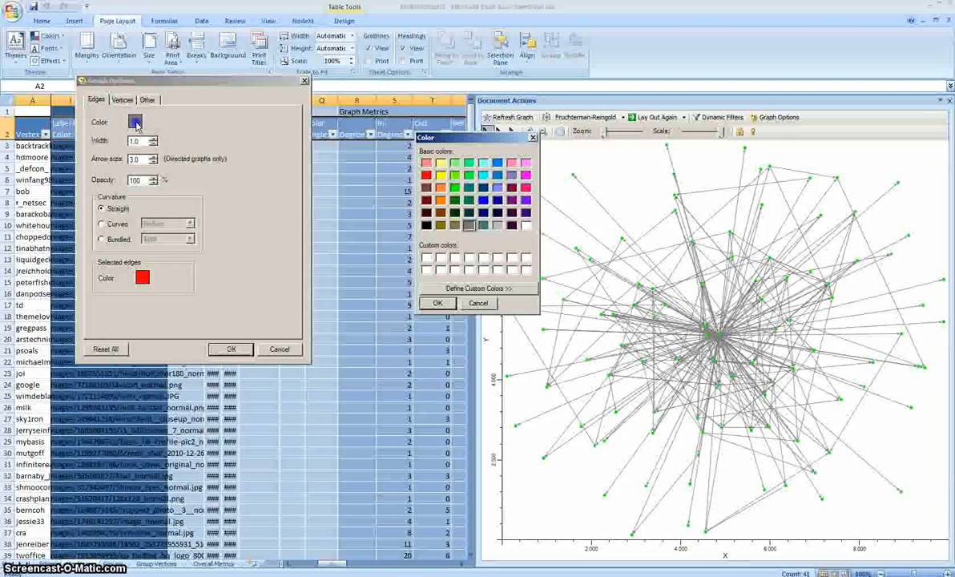
click(482, 201)
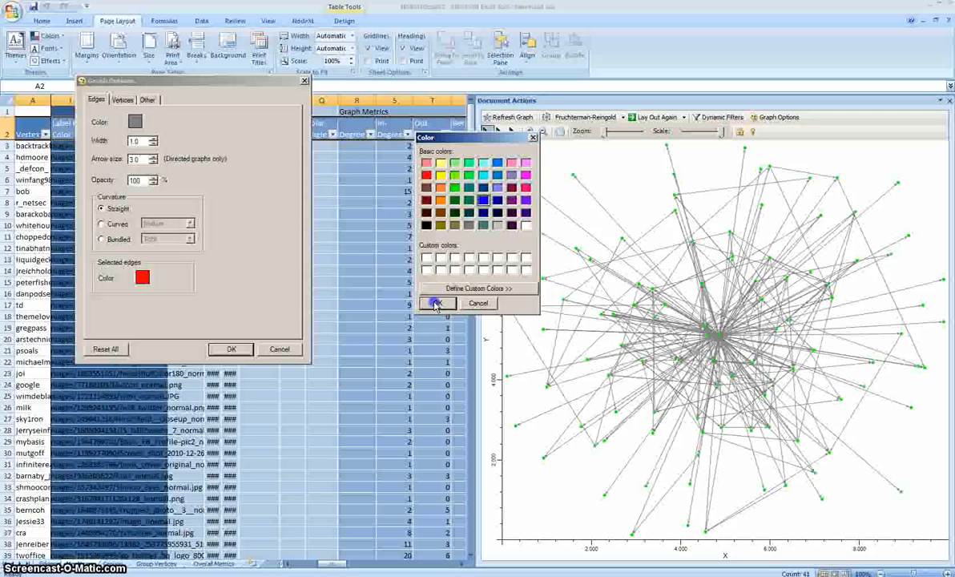
click(436, 303)
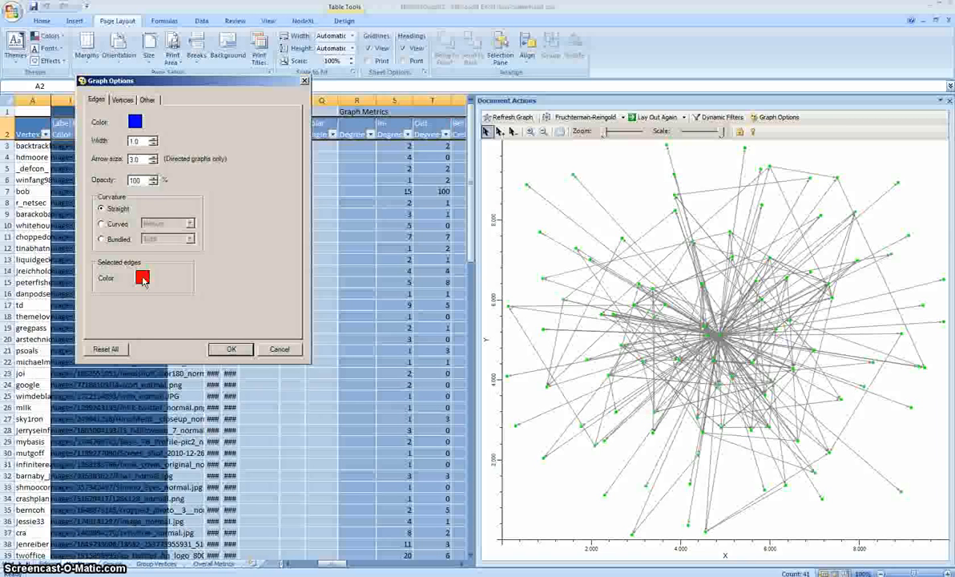
click(142, 278)
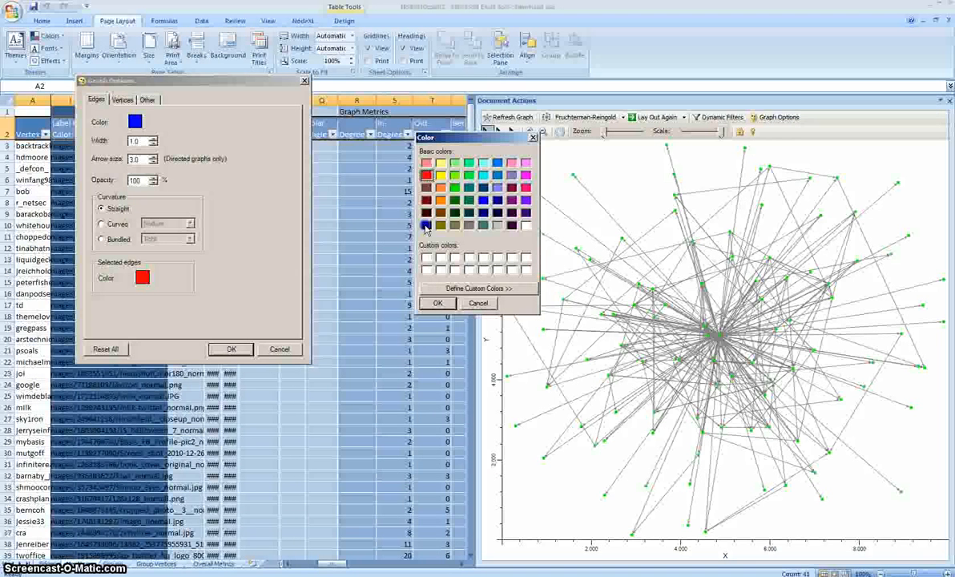
click(426, 225)
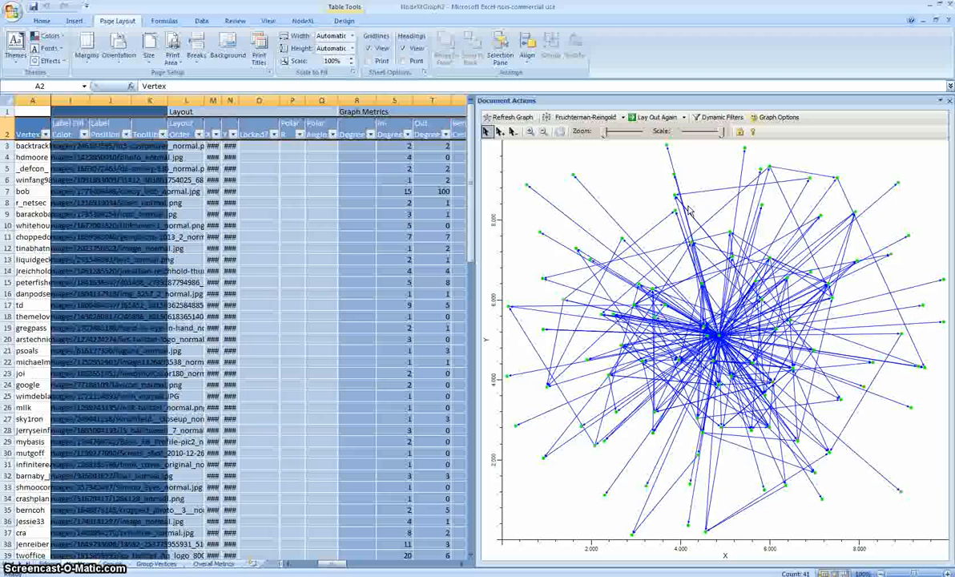
mouse_move(607, 234)
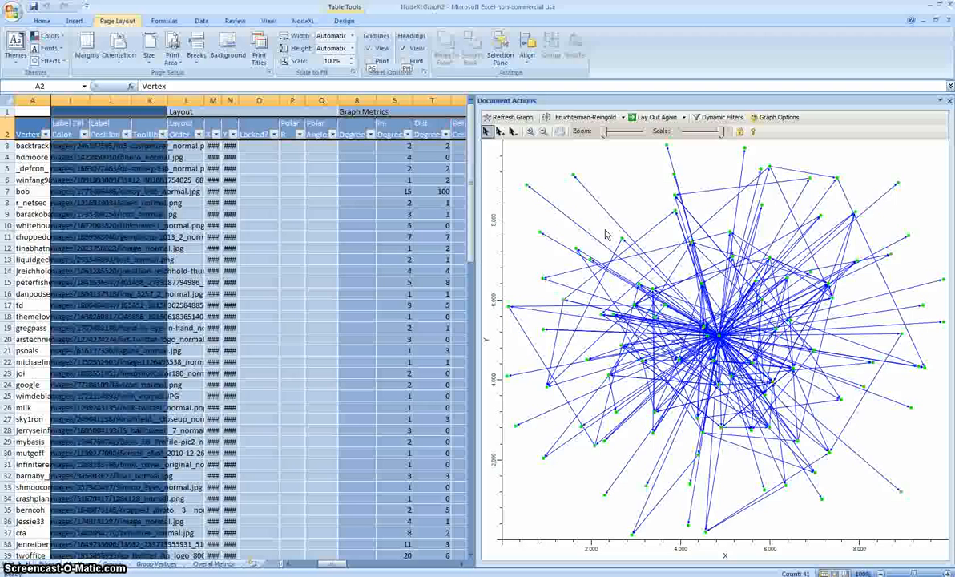
mouse_move(630, 209)
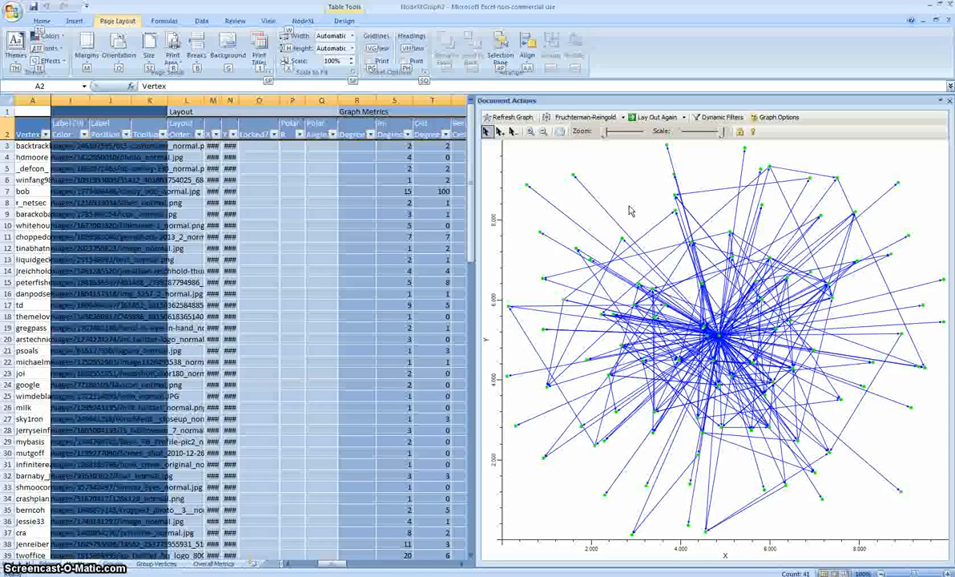
- Switch the Excel ribbon to the NodeXL tab
click(303, 20)
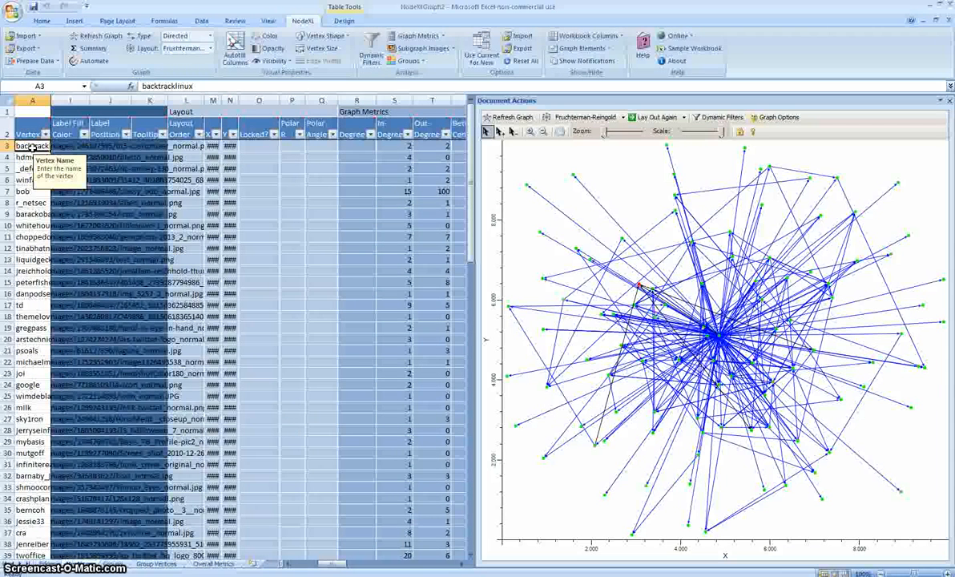
- Refresh the graph so backtracklinux's vertex draws as a large green circle
click(640, 287)
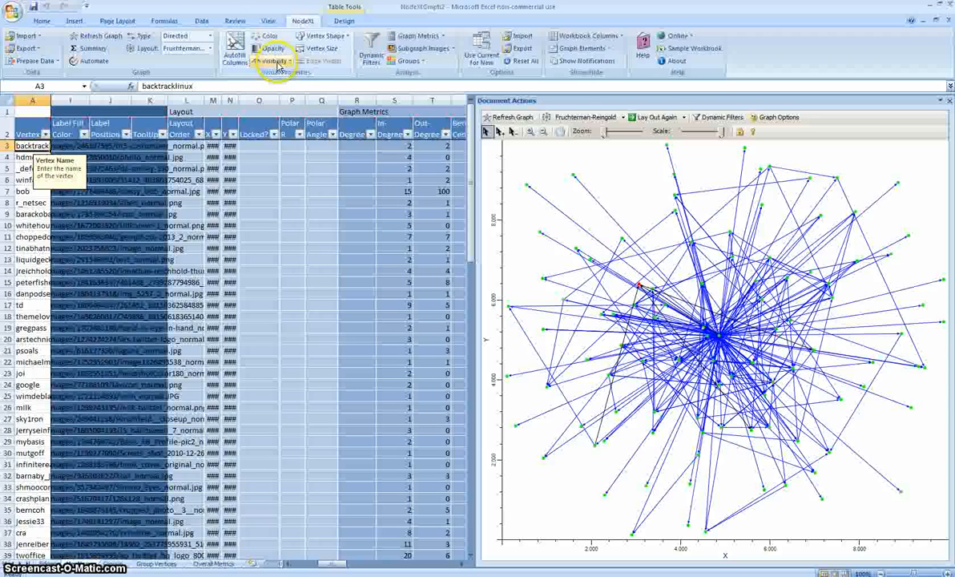
mouse_move(274, 61)
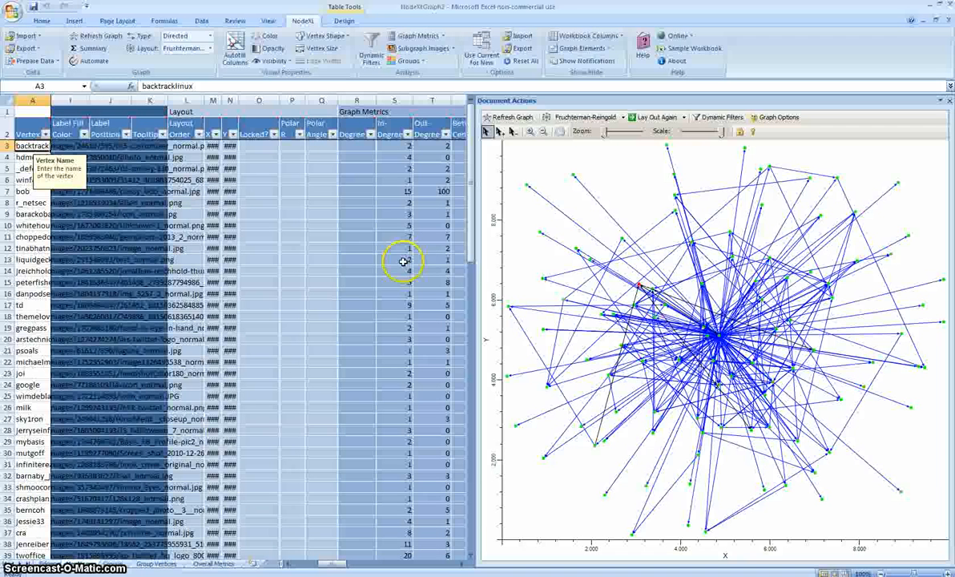
mouse_move(629, 271)
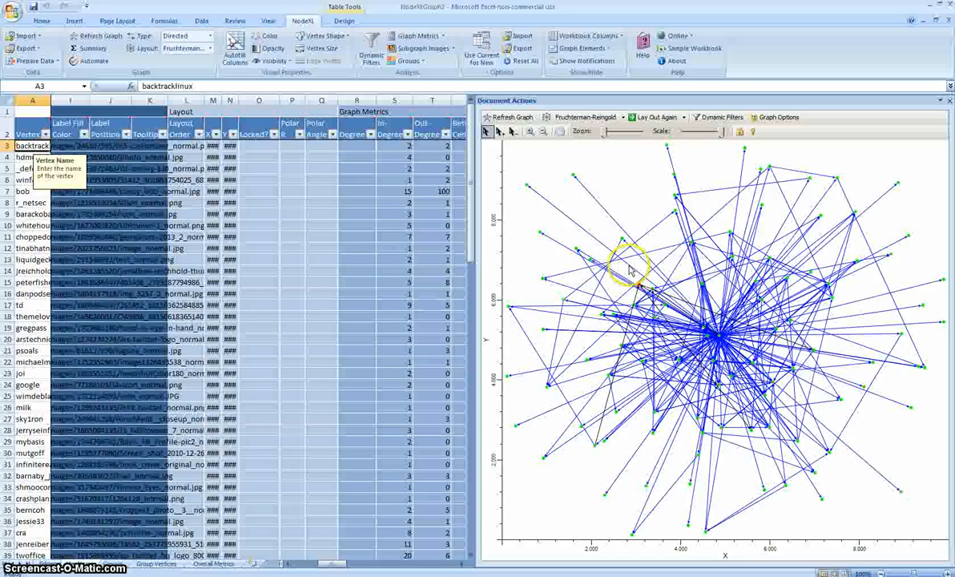
mouse_move(511, 117)
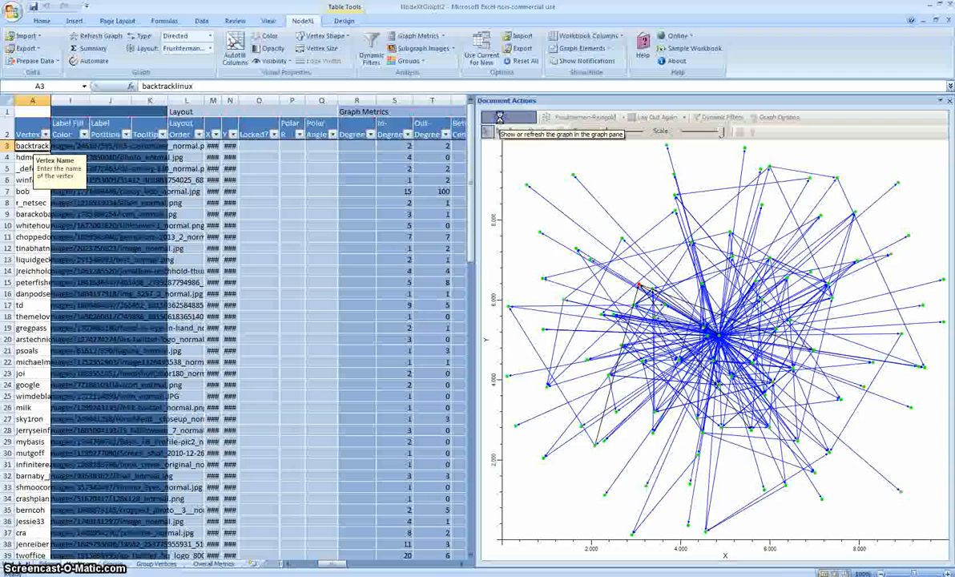
click(637, 284)
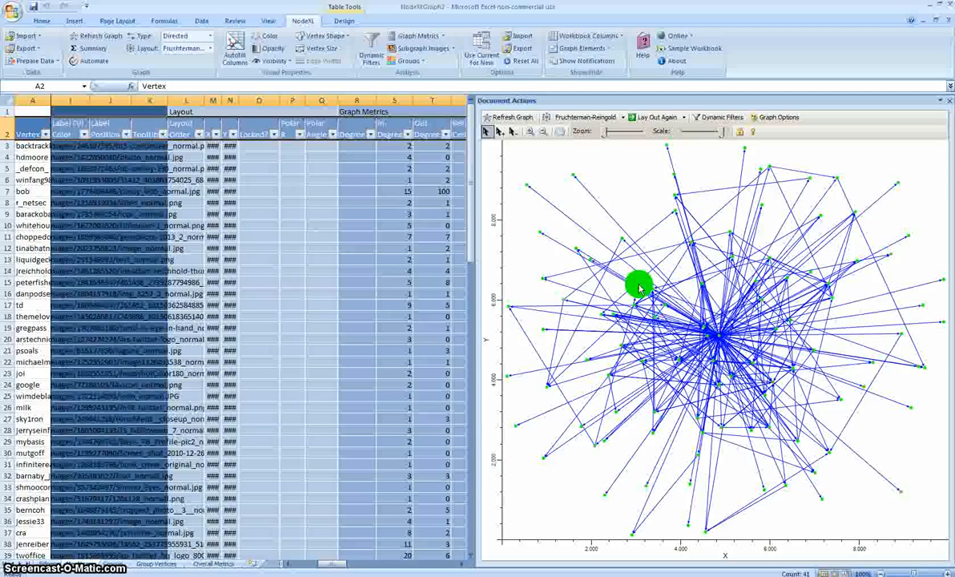
click(117, 20)
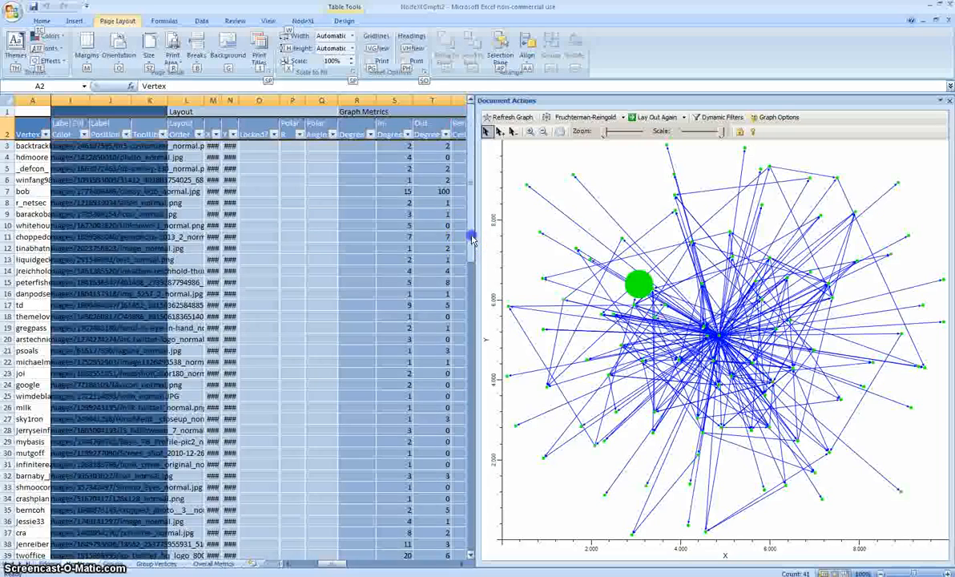
- Scroll through the vertex list and return to the NodeXL ribbon tab
scroll(down, 3)
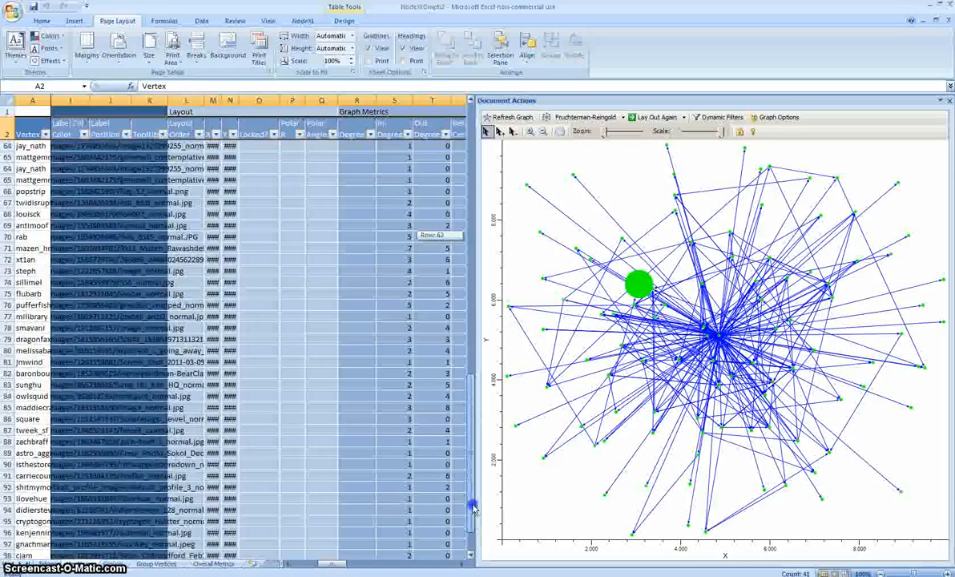
scroll(up, 3)
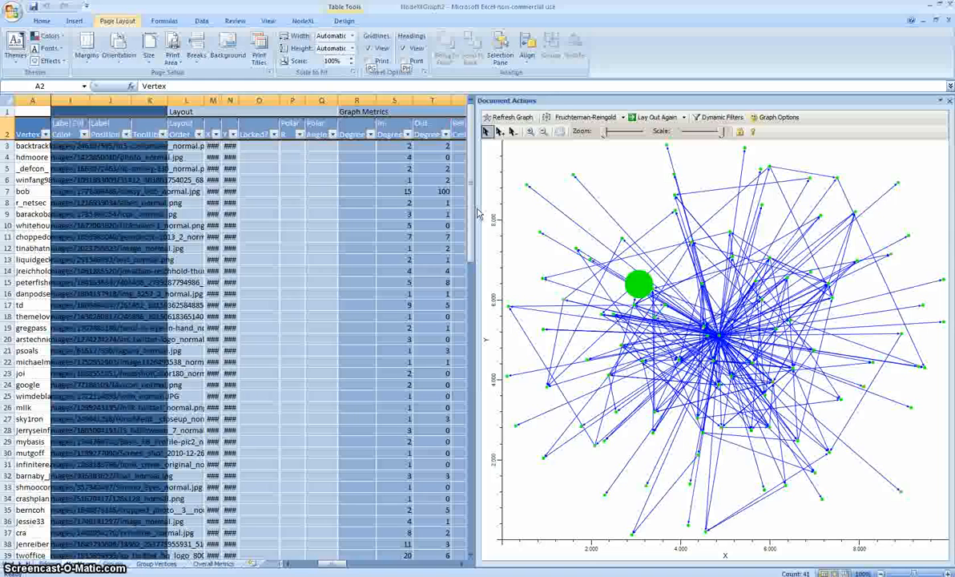
click(302, 20)
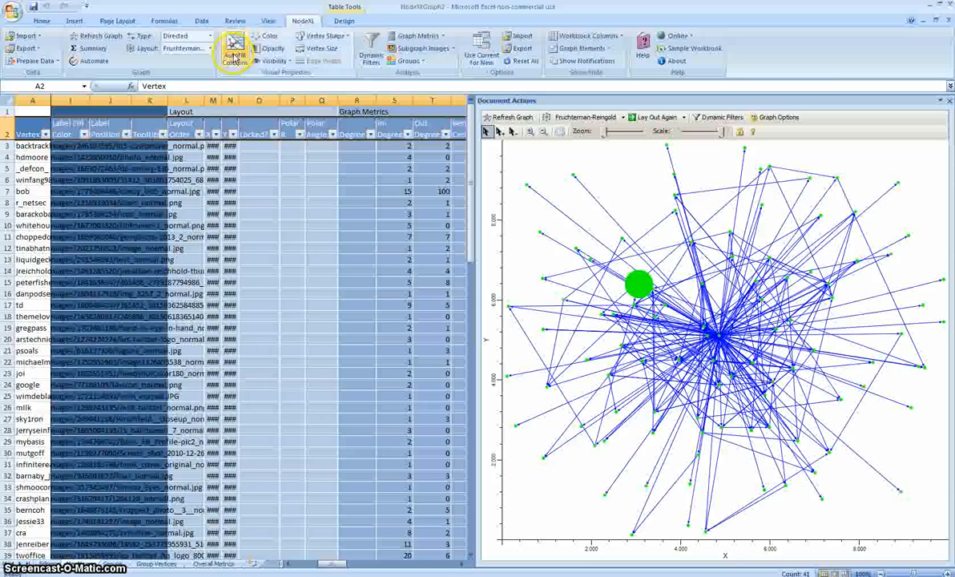
mouse_move(235, 50)
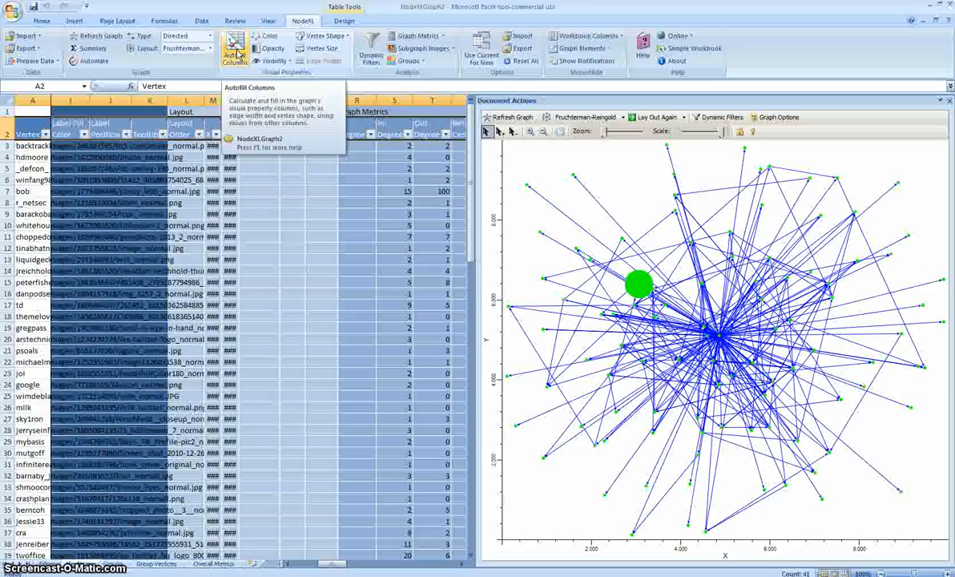
- In Autofill Columns, set Vertex Color to take its values from the Degree column
click(234, 49)
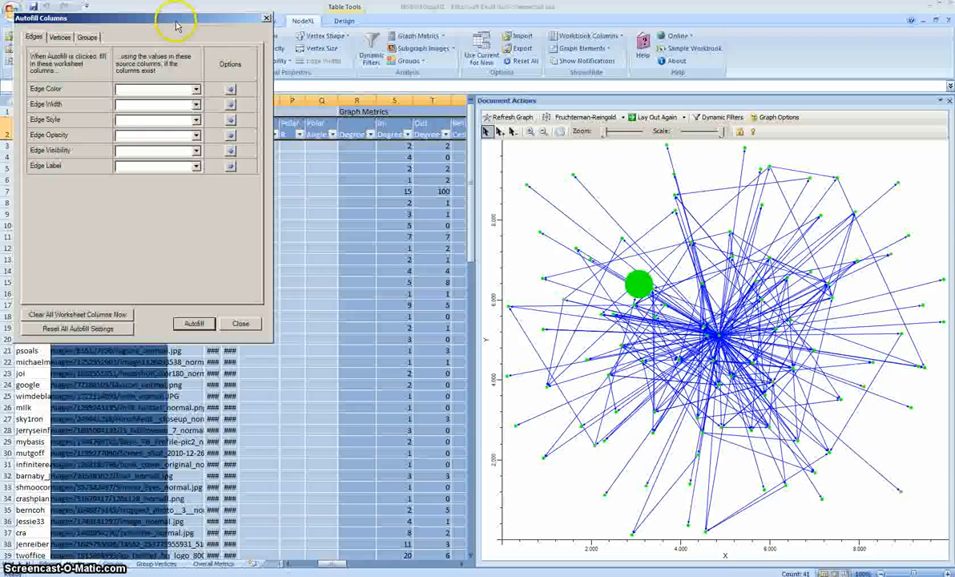
mouse_move(159, 25)
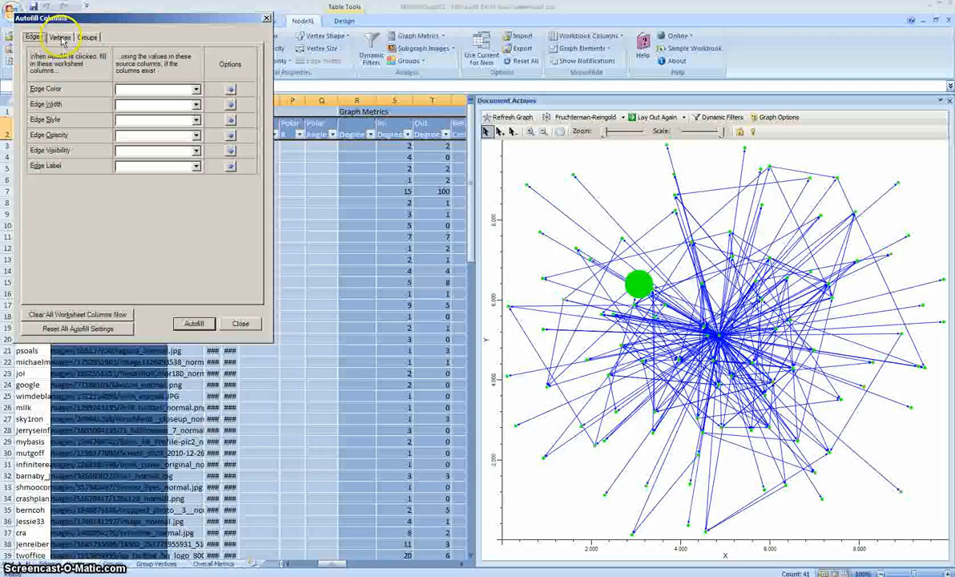
click(60, 37)
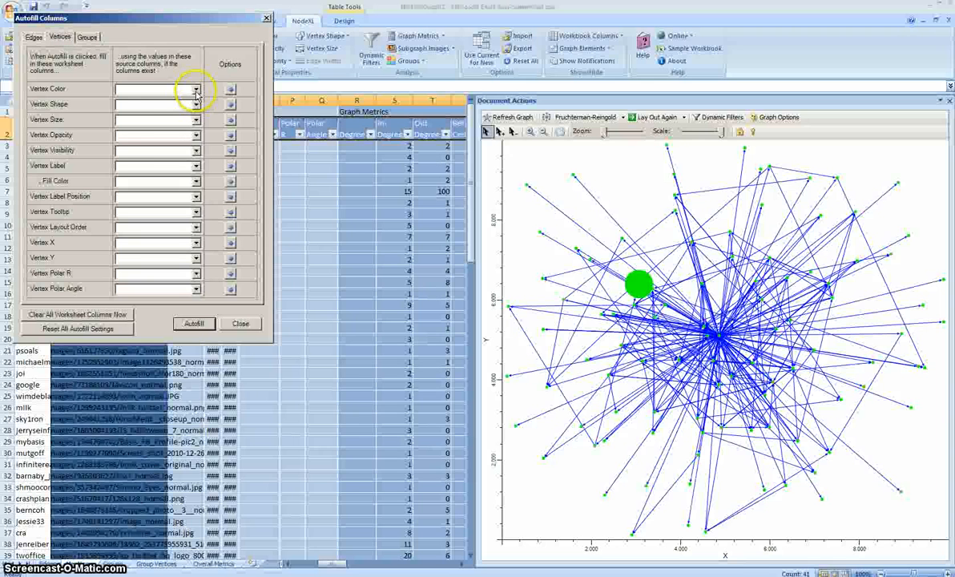
click(192, 88)
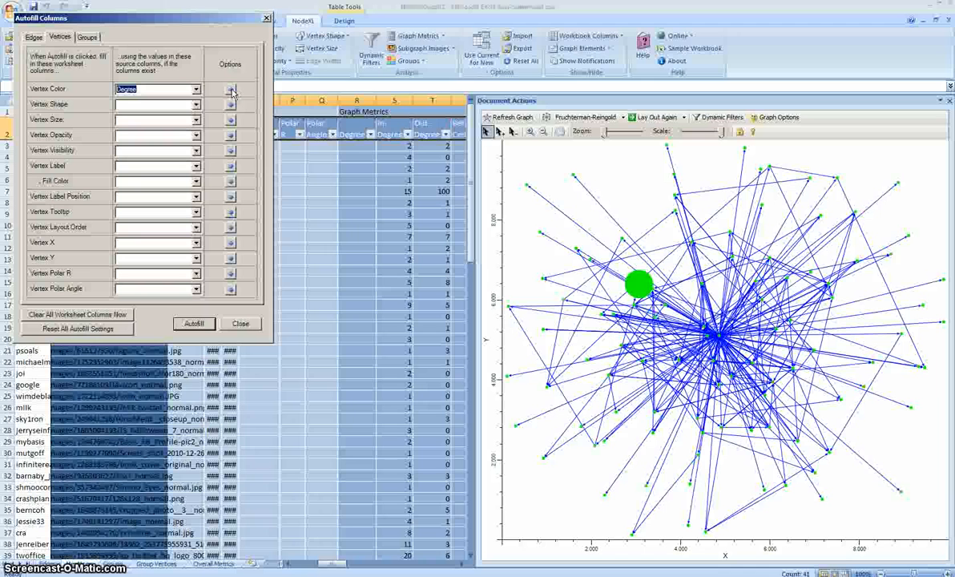
click(231, 89)
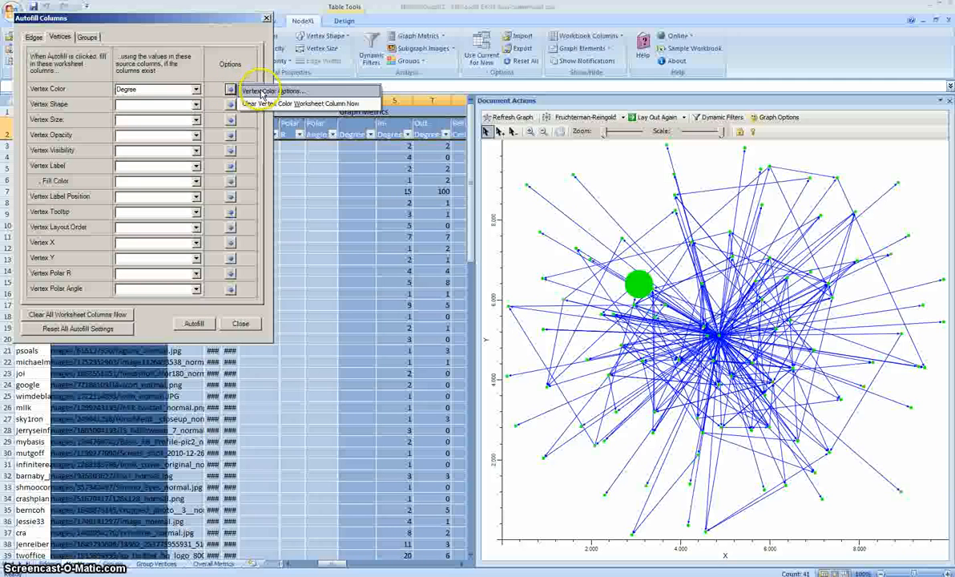
- Map Degree vertex colours from red for the smallest values to green for the largest
click(273, 90)
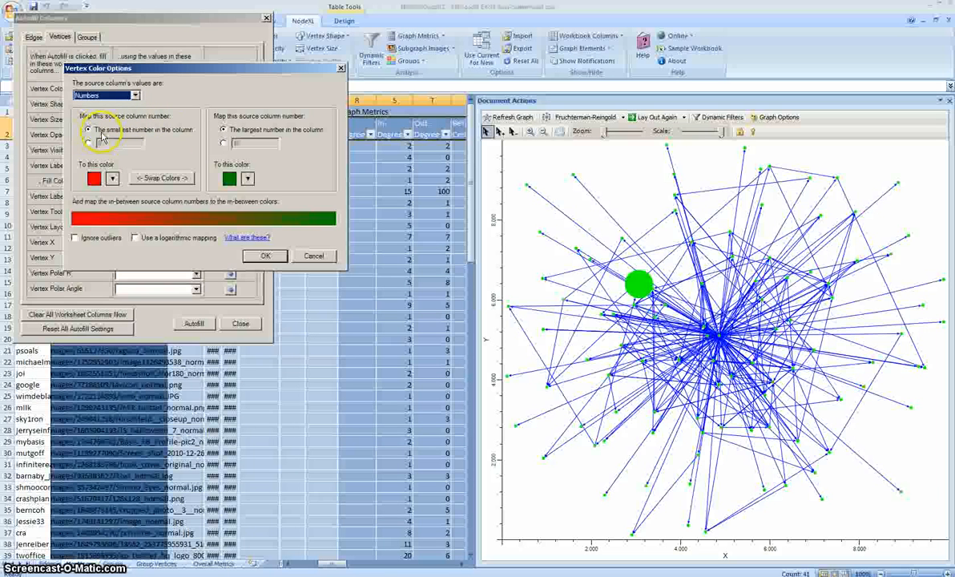
click(223, 129)
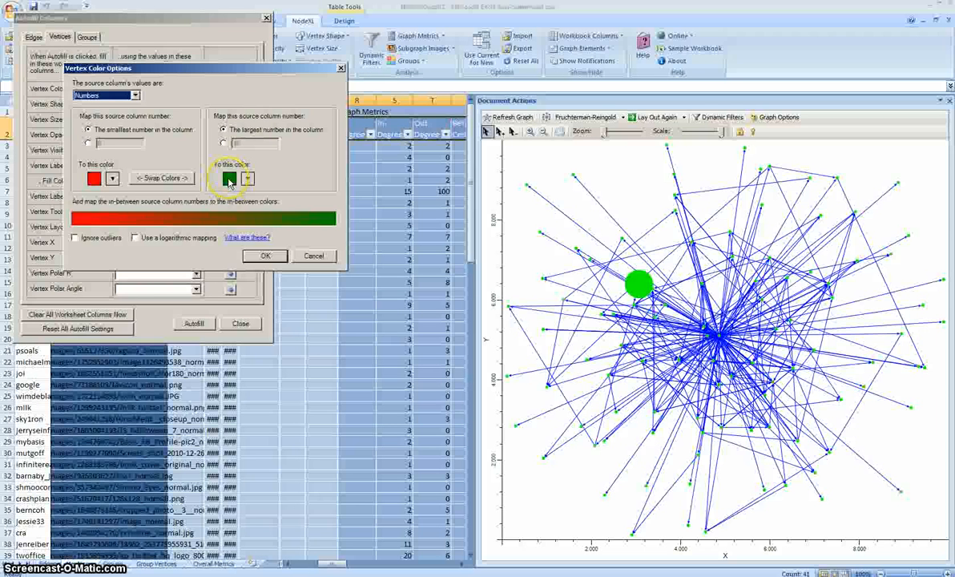
click(265, 256)
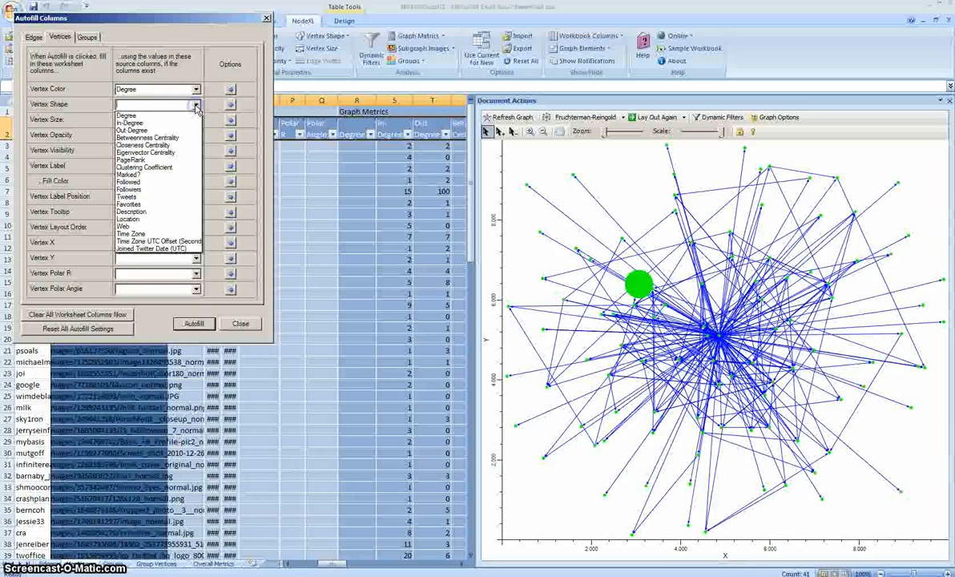
mouse_move(148, 138)
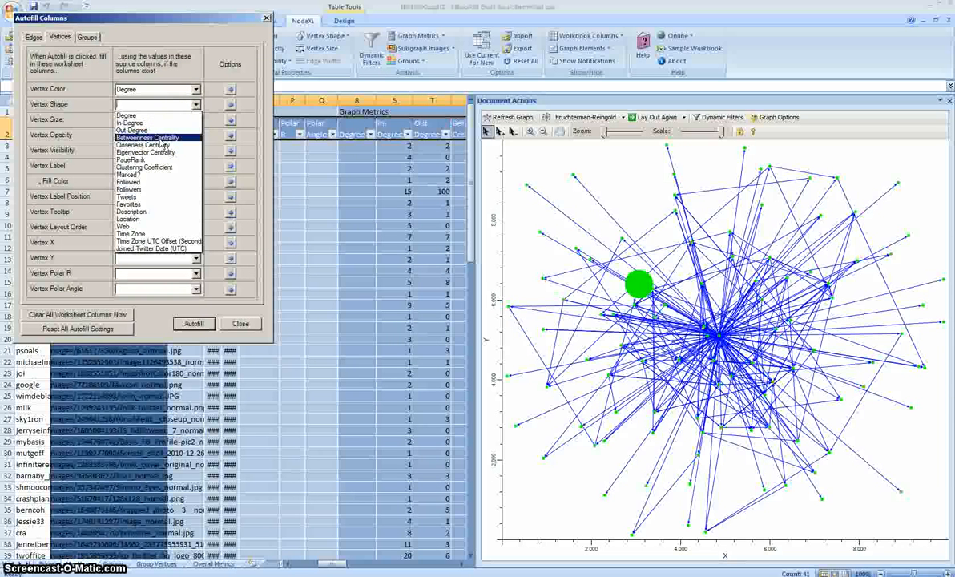
- Drive Vertex Shape from PageRank: Solid Square when above 0, Disk otherwise
click(131, 159)
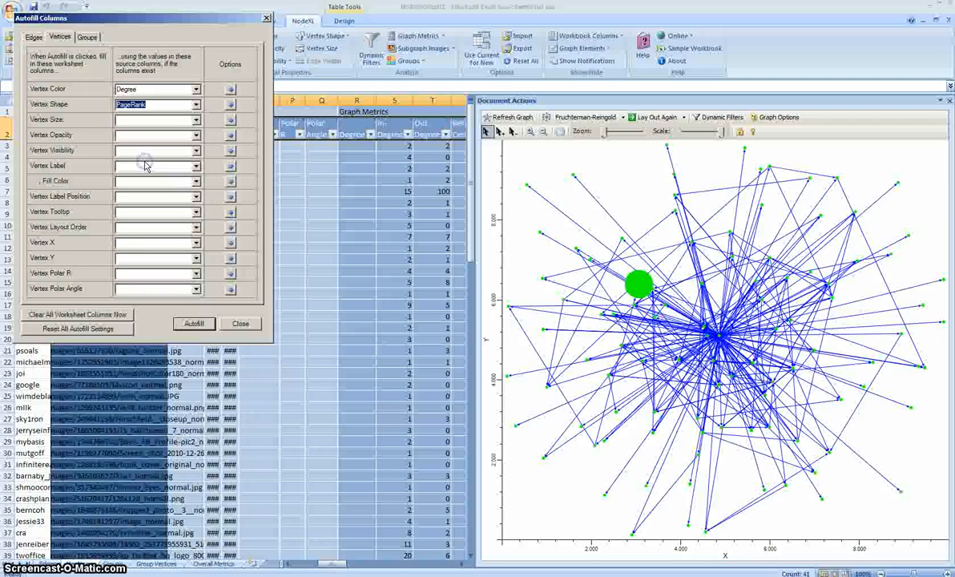
click(231, 105)
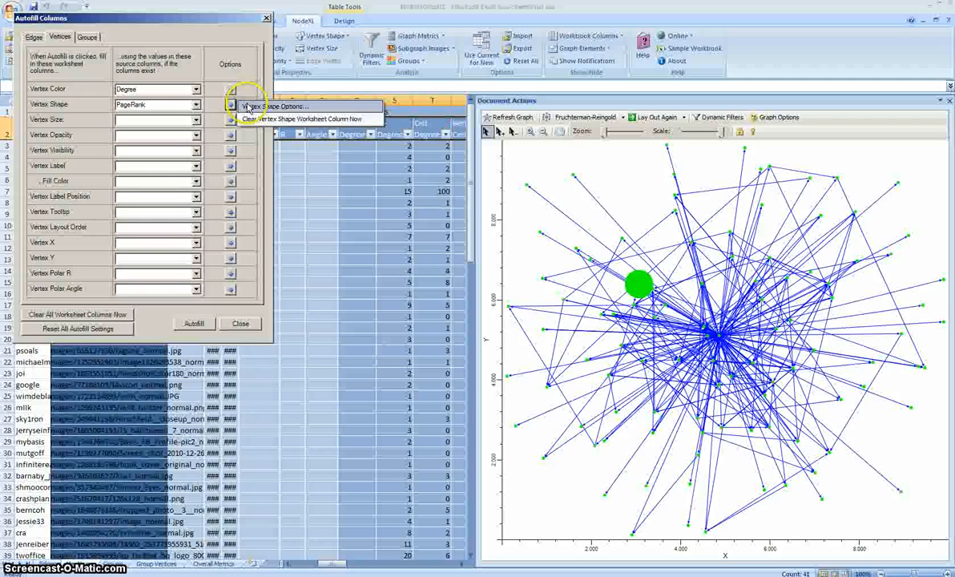
click(280, 105)
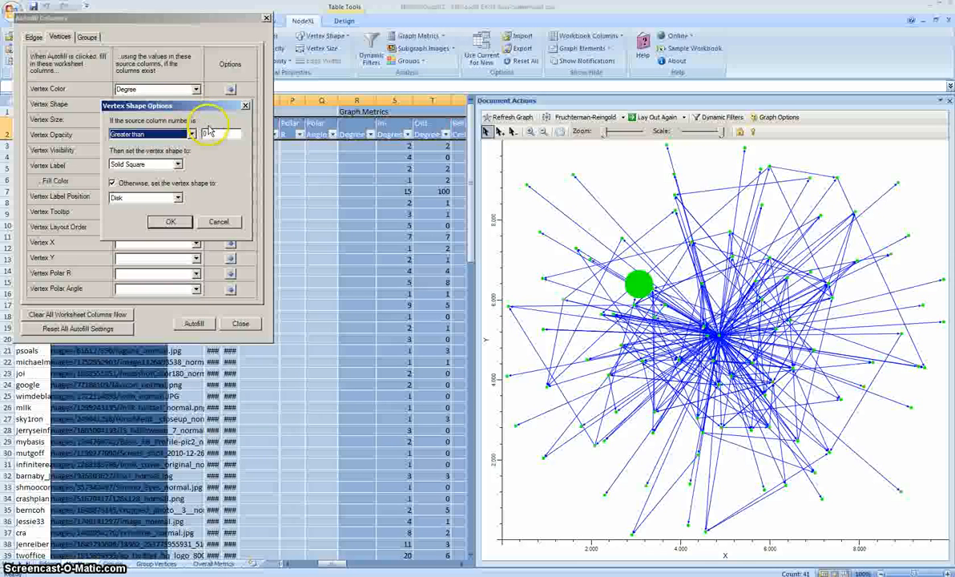
click(215, 134)
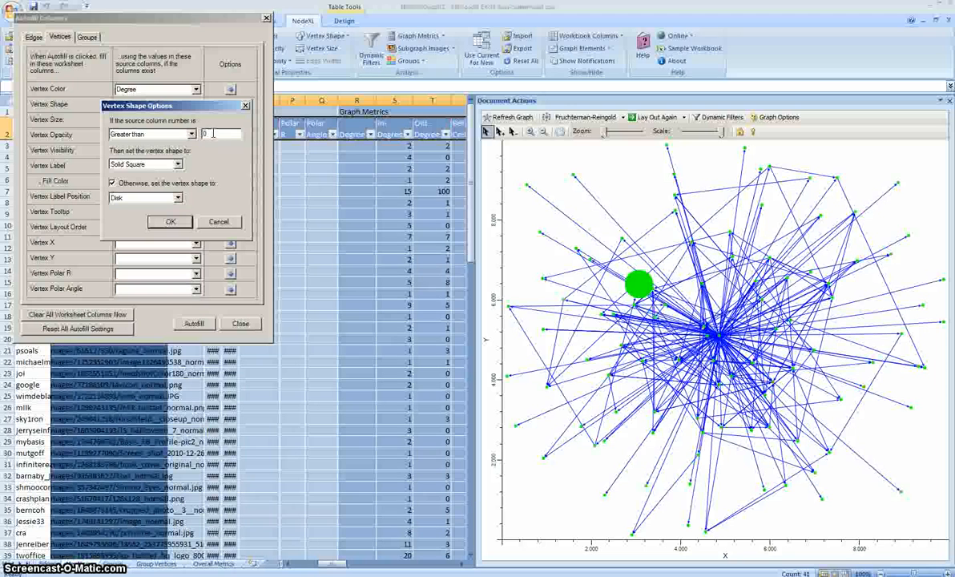
click(176, 164)
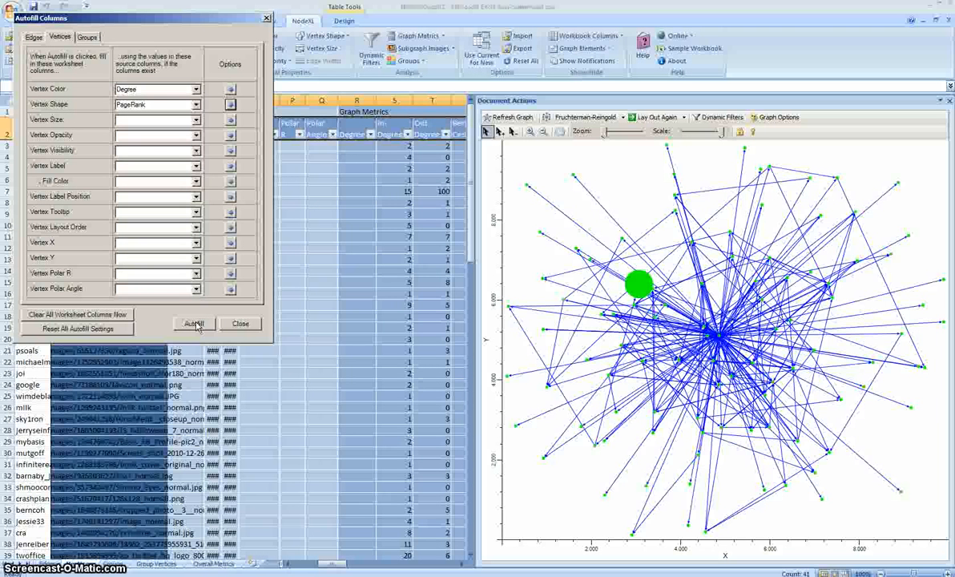
click(193, 324)
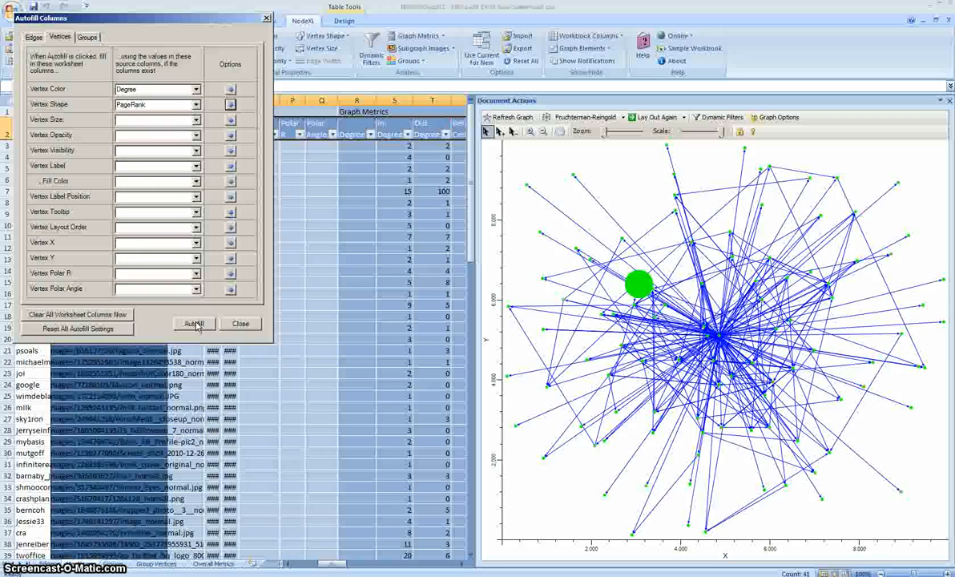
- Run Autofill to restyle the vertices, close it, then reopen Autofill Columns
click(193, 324)
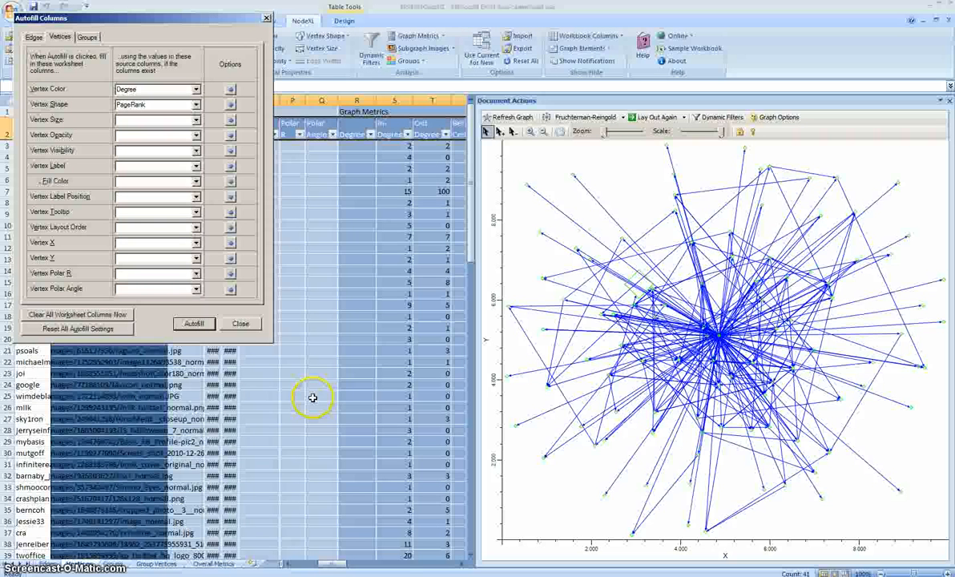
mouse_move(240, 323)
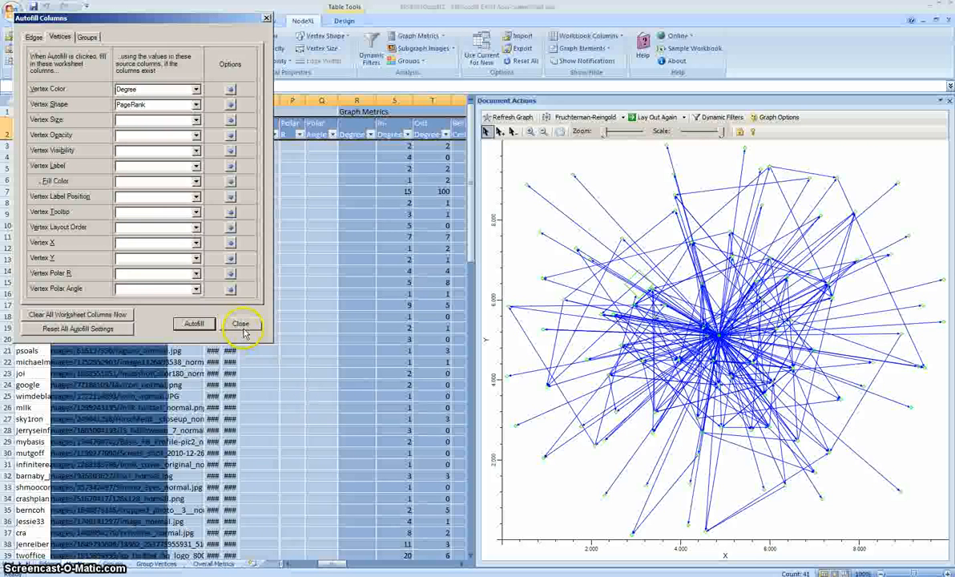
click(240, 323)
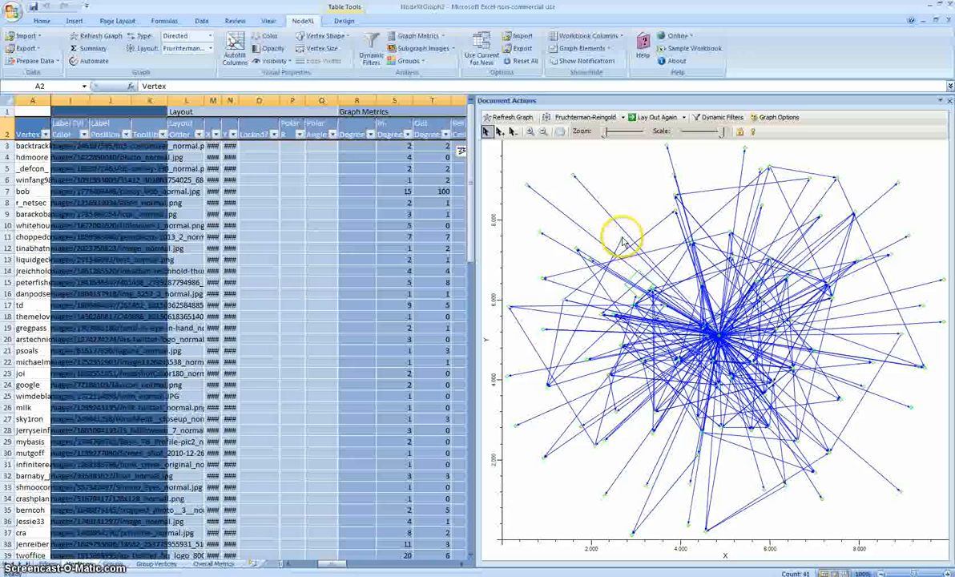
mouse_move(631, 209)
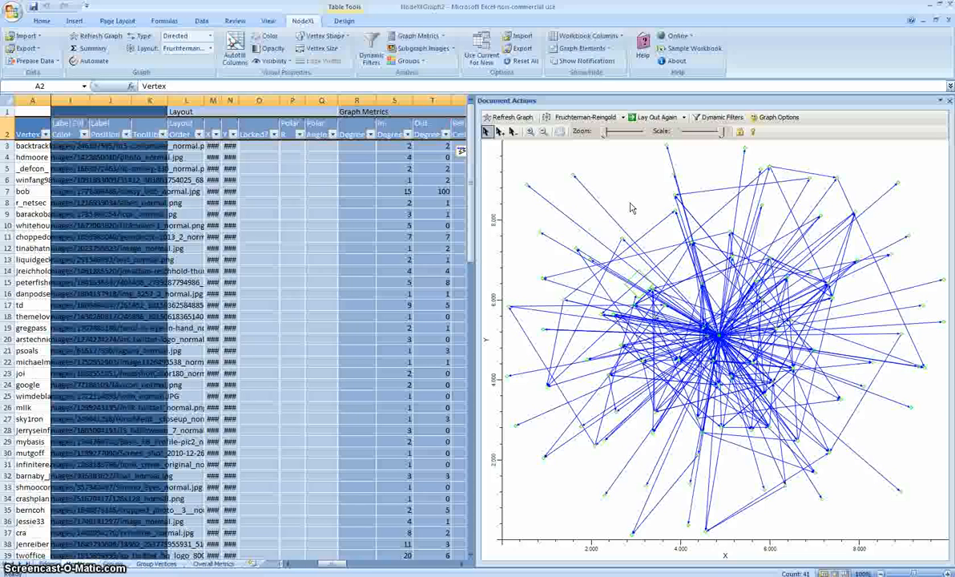
mouse_move(573, 174)
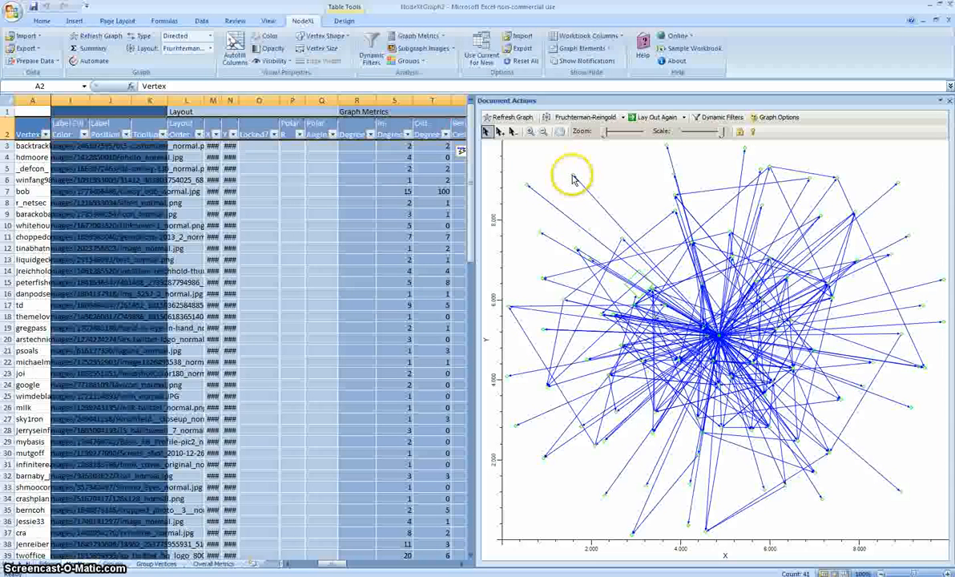
click(117, 20)
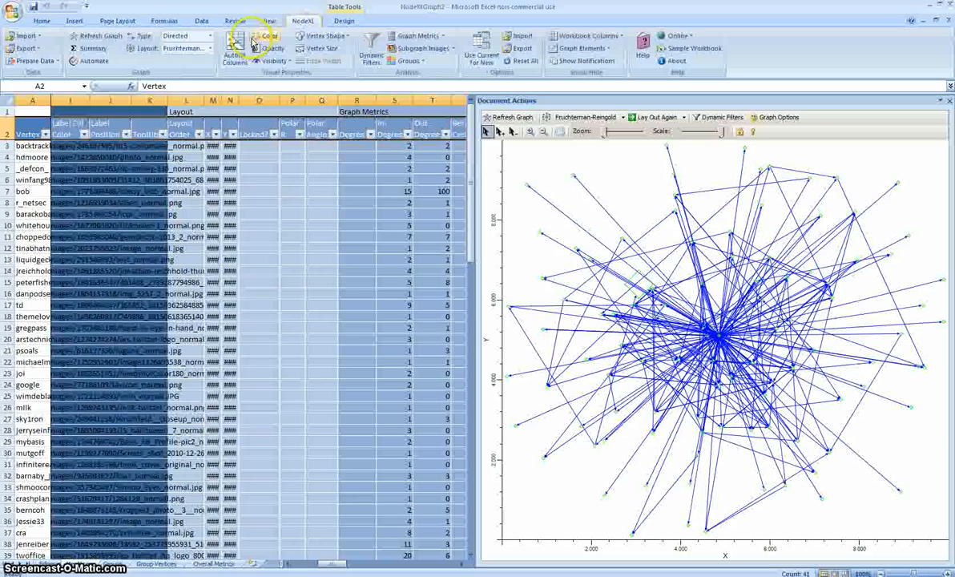
click(234, 41)
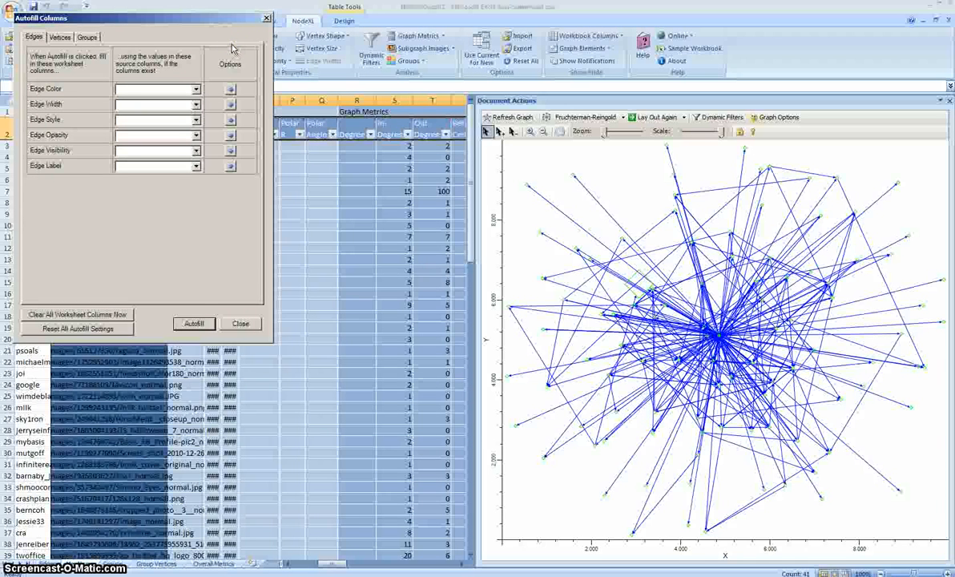
- Set the PageRank shape rule to Disk above 100, otherwise Solid Triangle, and autofill
click(59, 37)
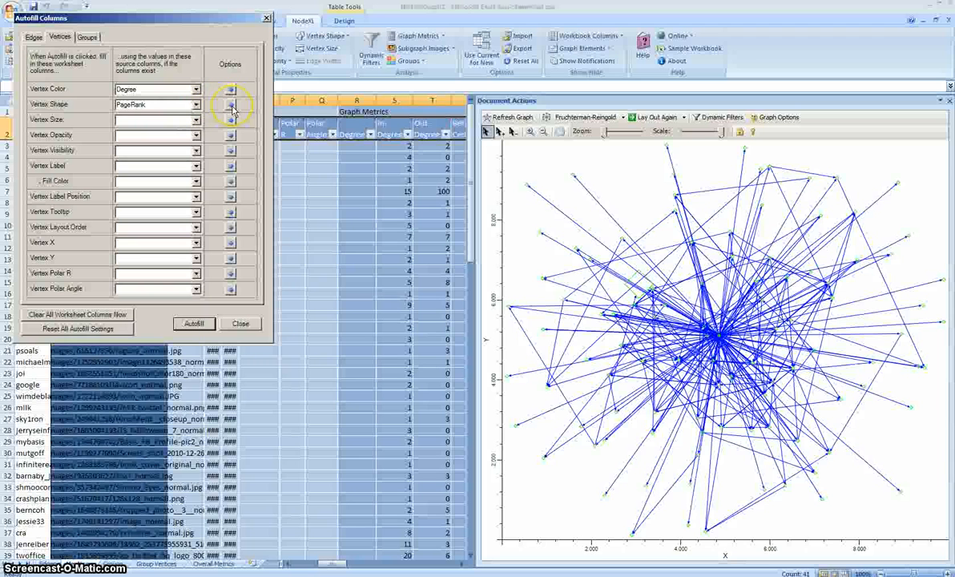
click(231, 104)
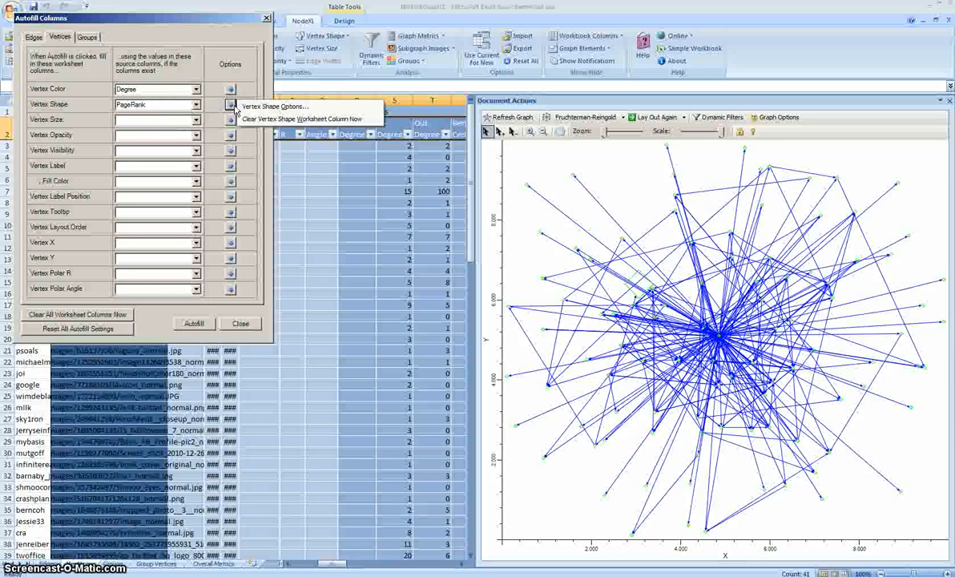
click(274, 105)
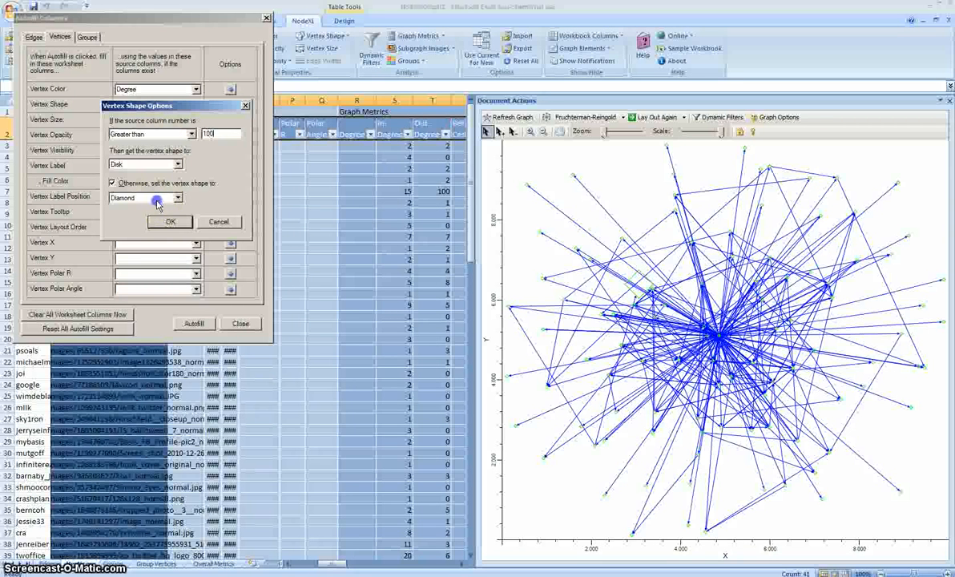
click(178, 198)
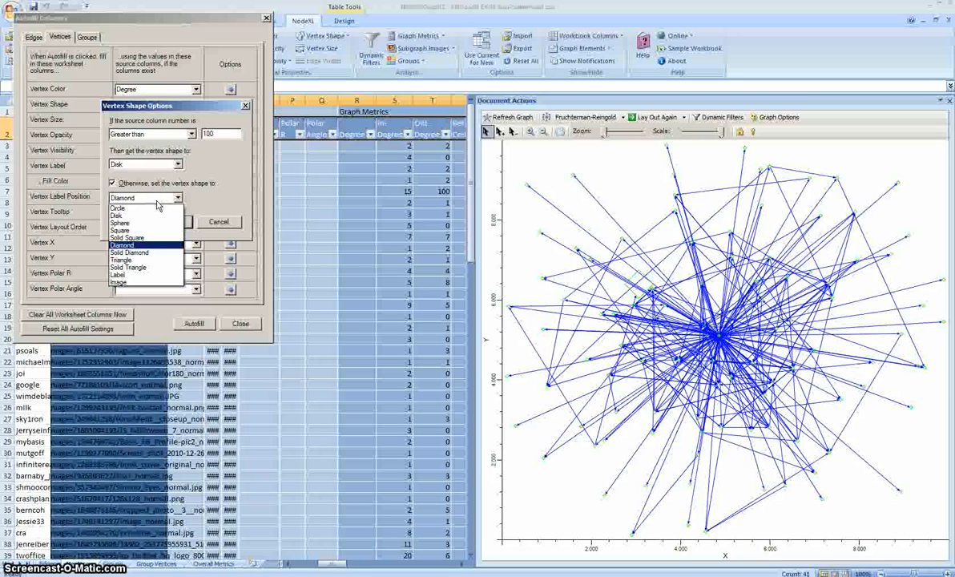
mouse_move(132, 267)
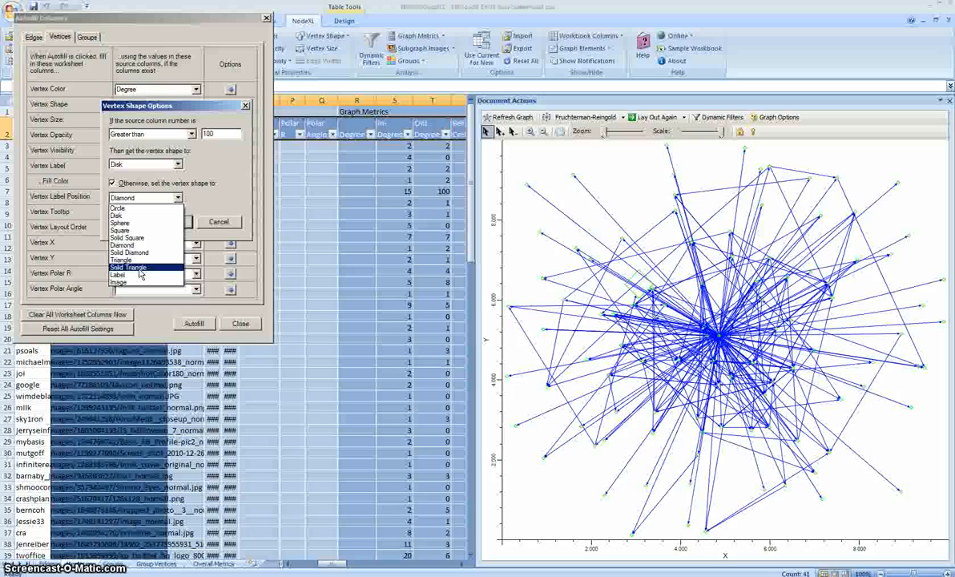
click(128, 267)
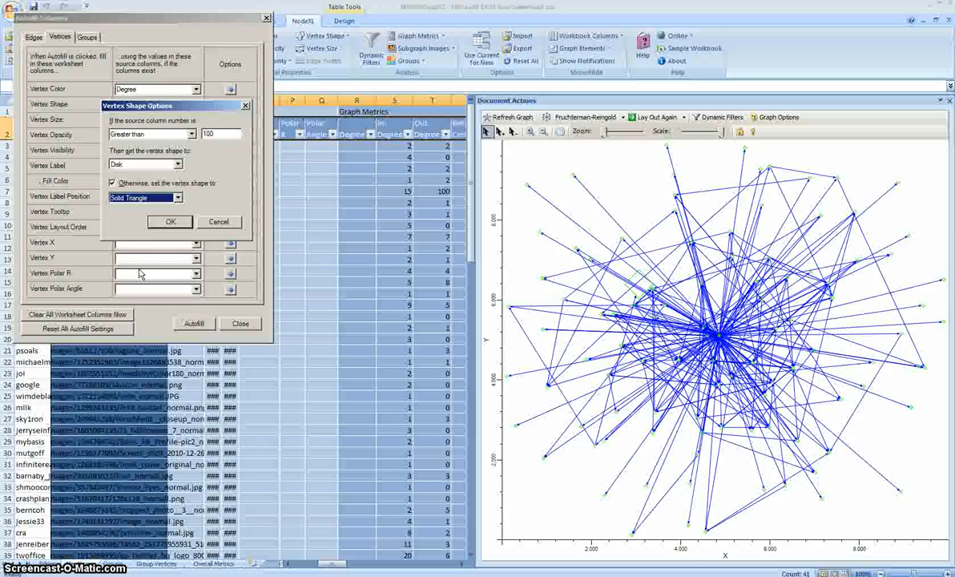
click(169, 222)
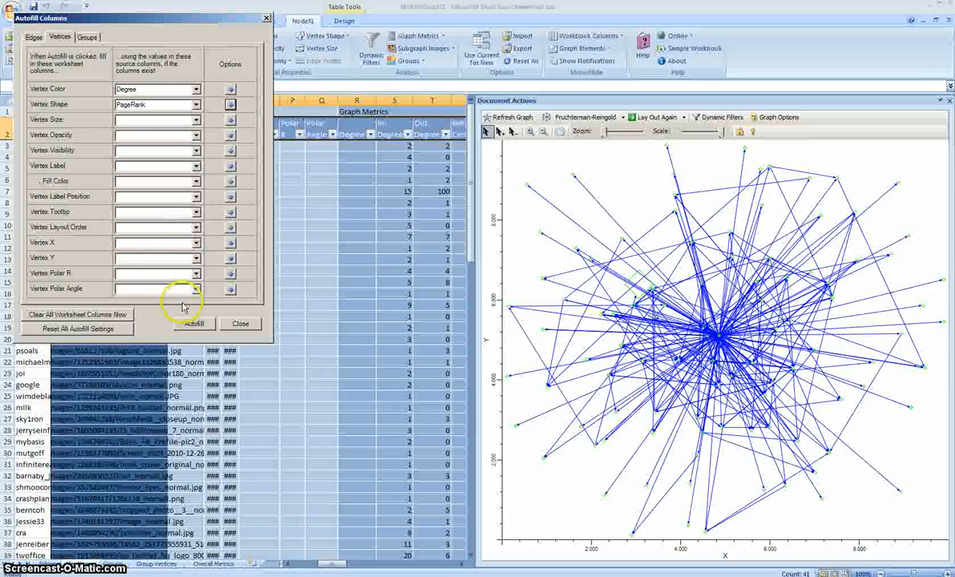
click(193, 324)
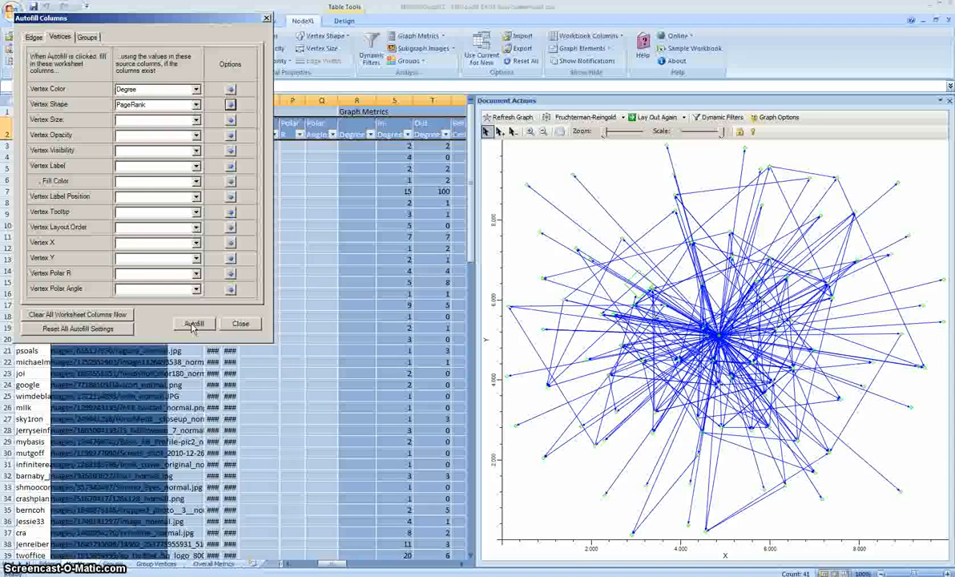
click(194, 324)
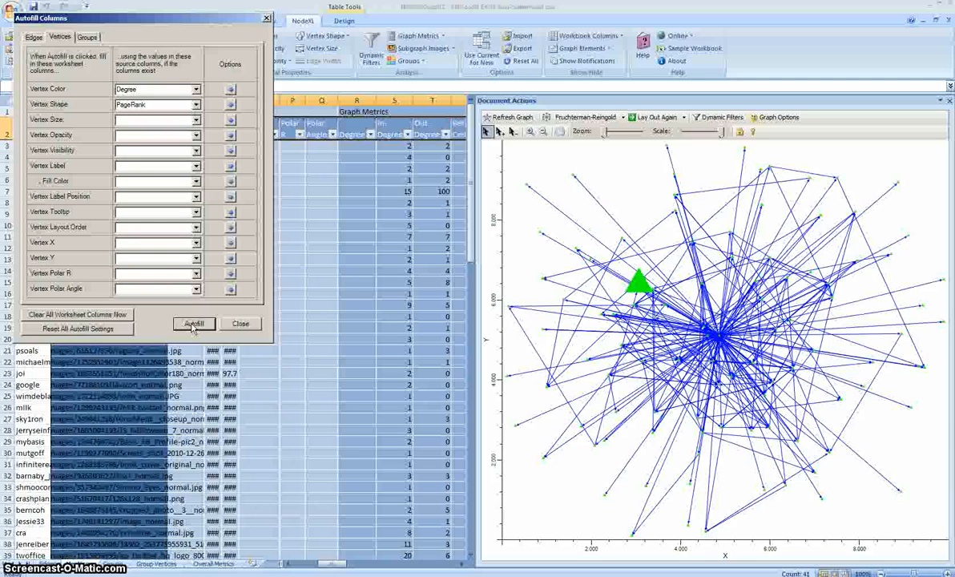
- Close Autofill Columns and check that every vertex's Shape reads Solid Triangle
click(194, 323)
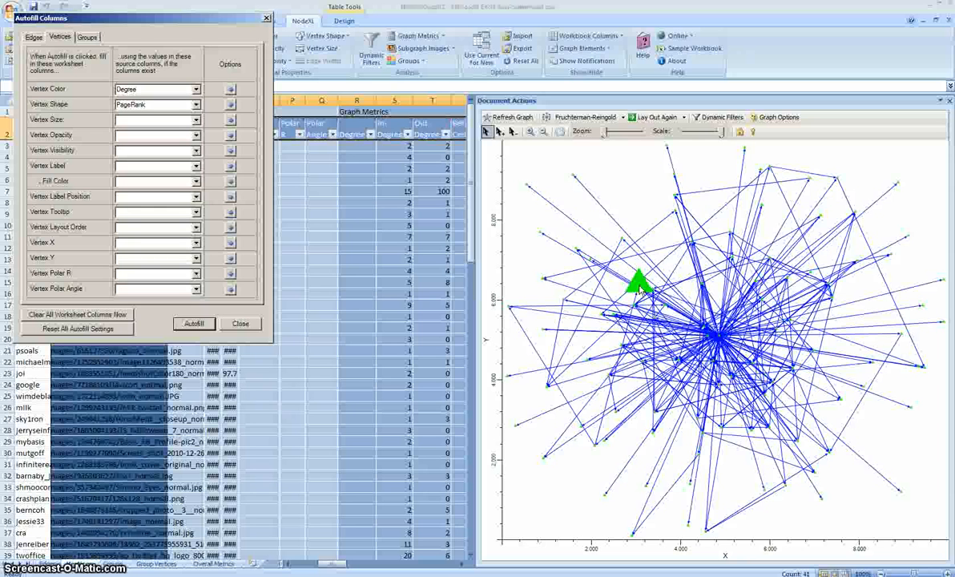
mouse_move(641, 204)
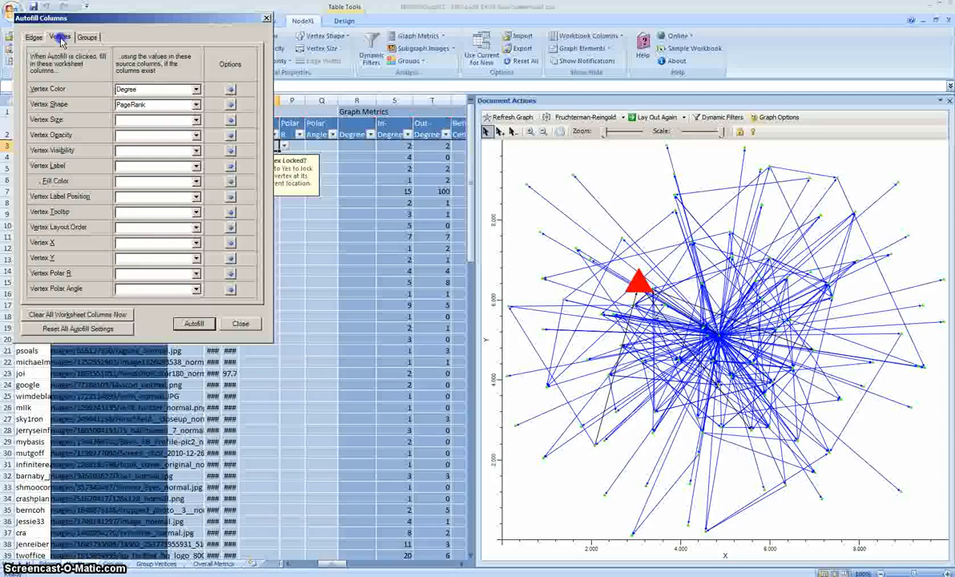
click(194, 323)
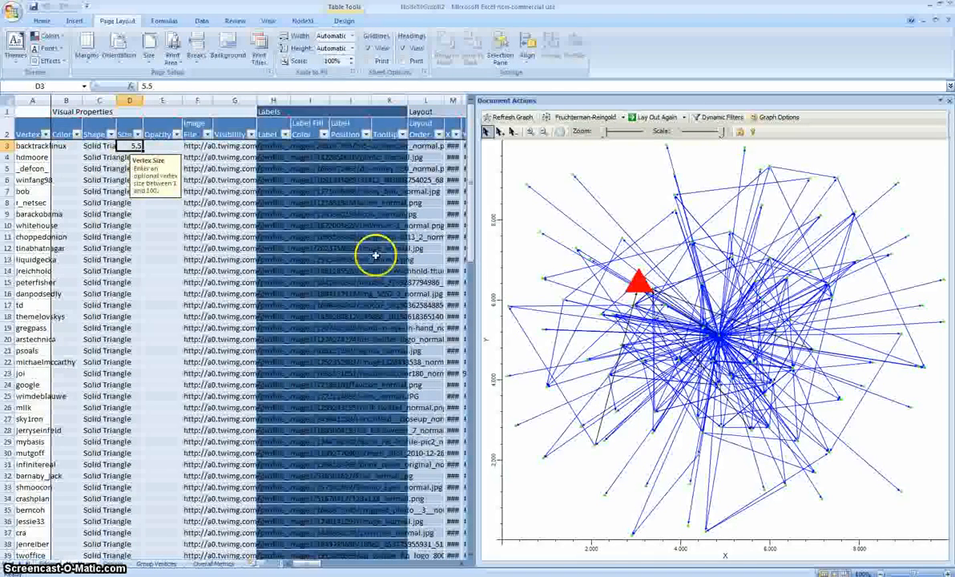
mouse_move(637, 284)
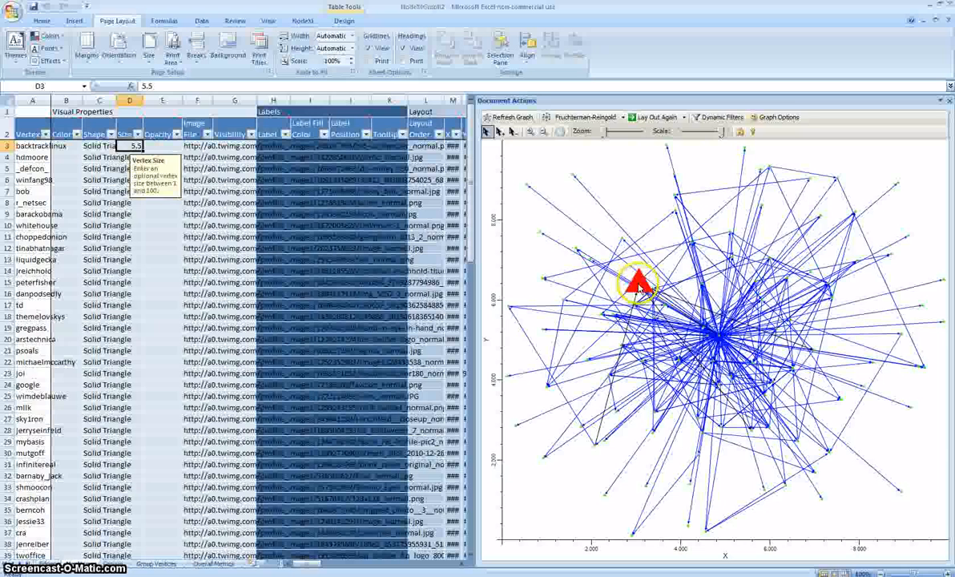
mouse_move(301, 295)
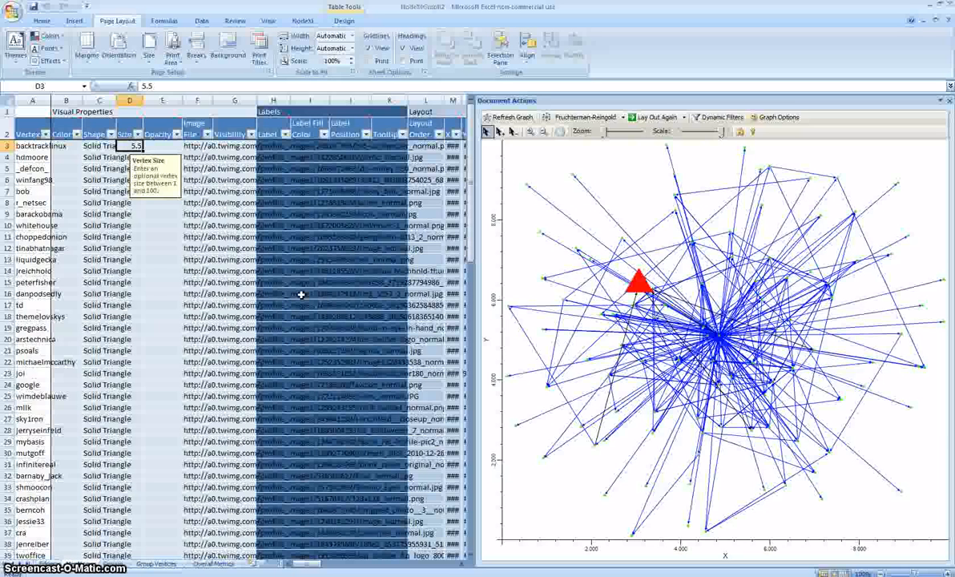
mouse_move(549, 219)
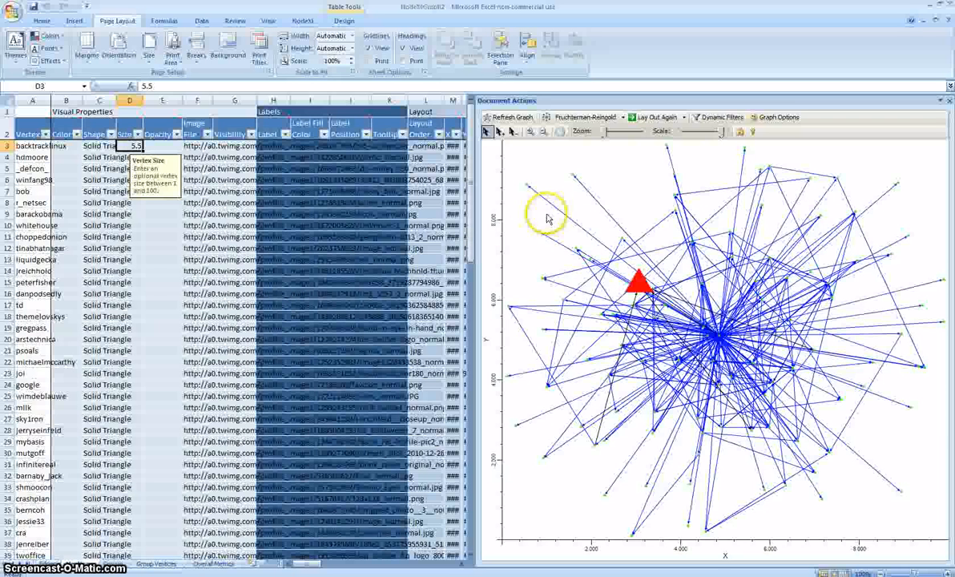
mouse_move(527, 190)
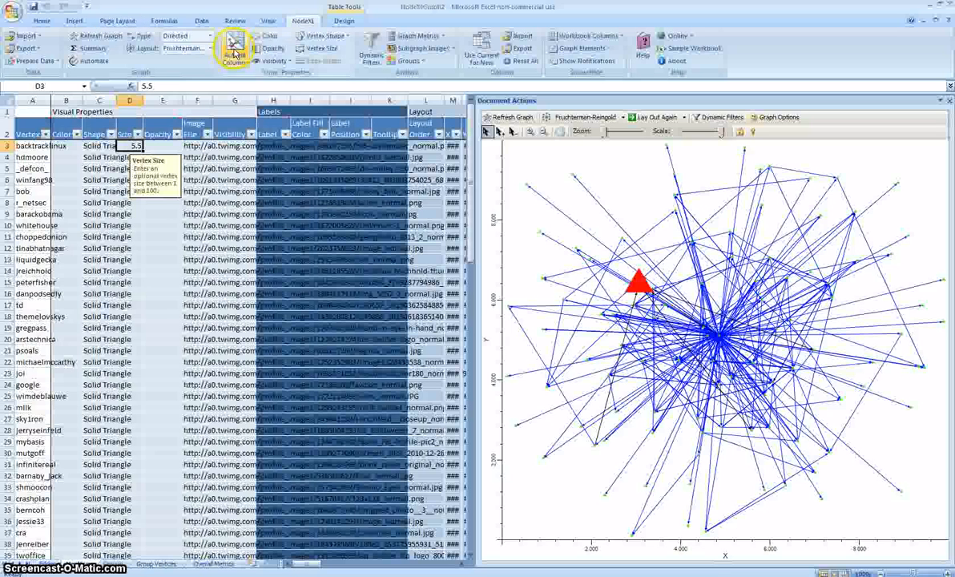
- Autofill vertex size from the Followers column with a 1.5 to 10 range
click(233, 48)
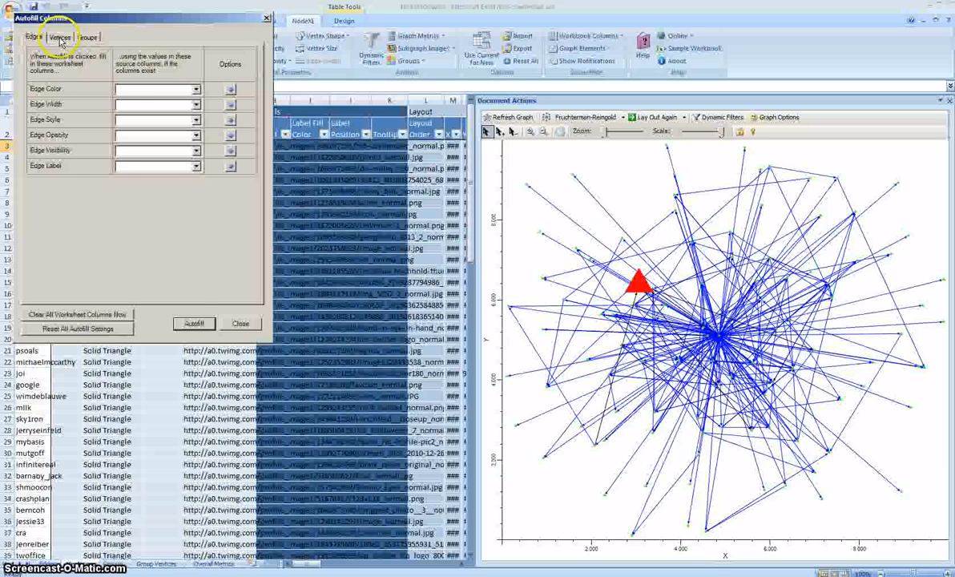
click(60, 37)
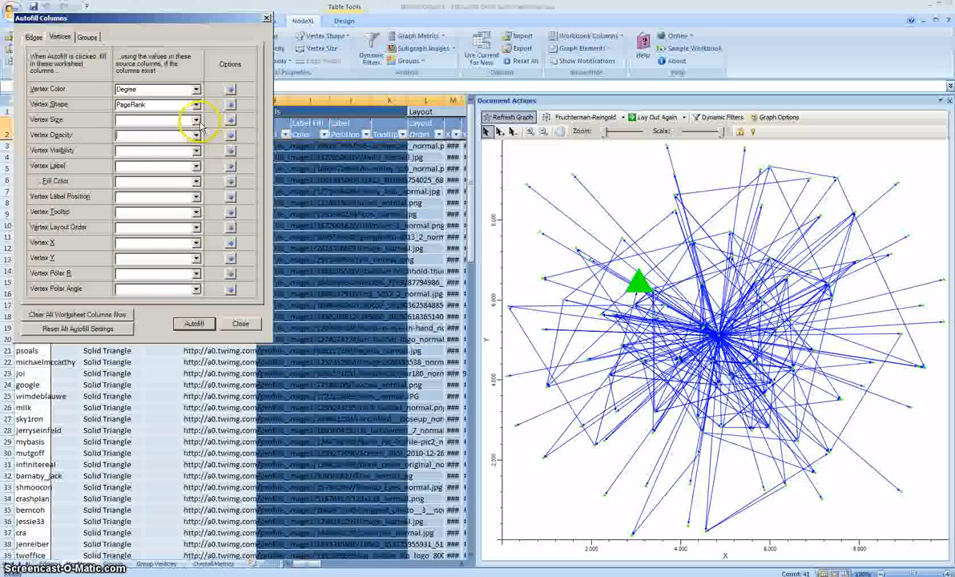
click(194, 119)
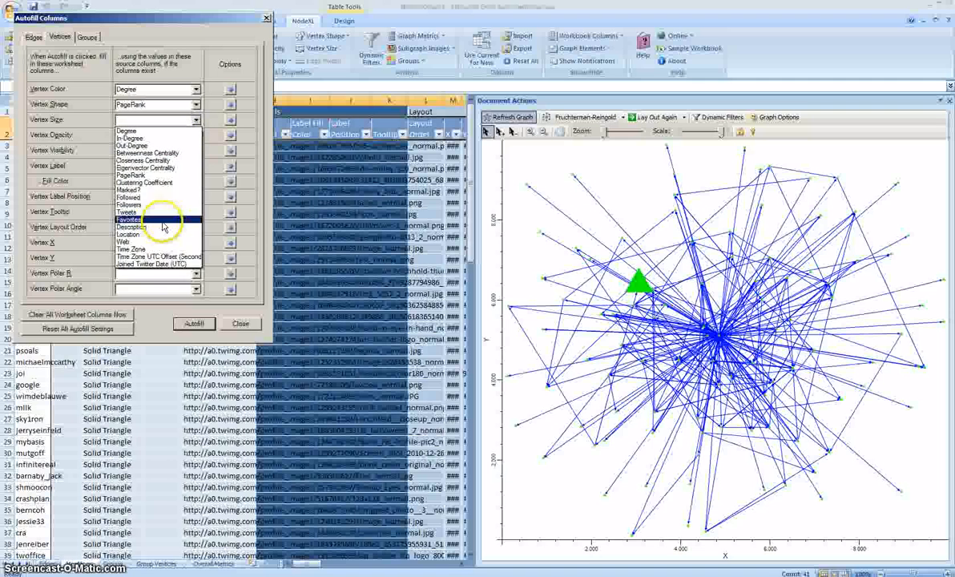
click(128, 205)
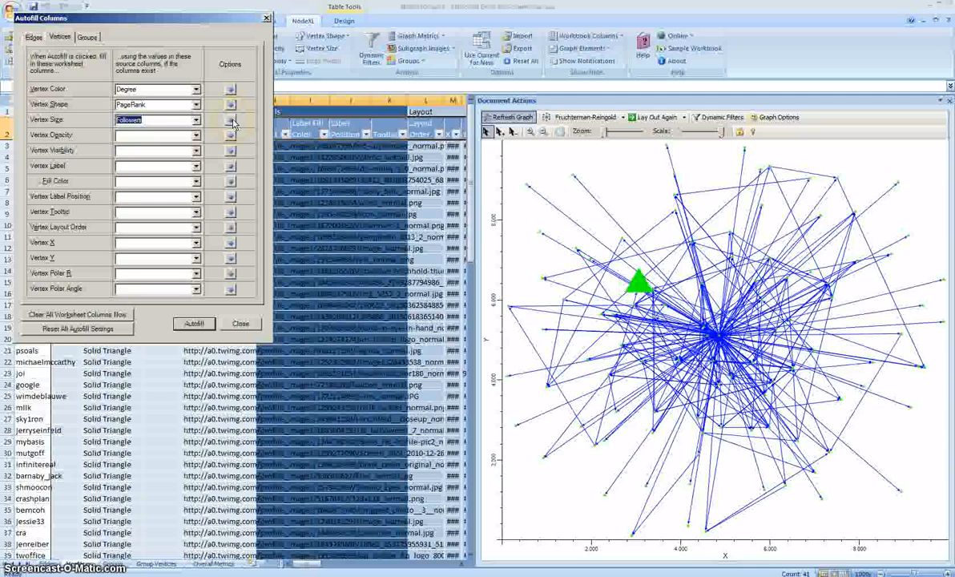
click(230, 120)
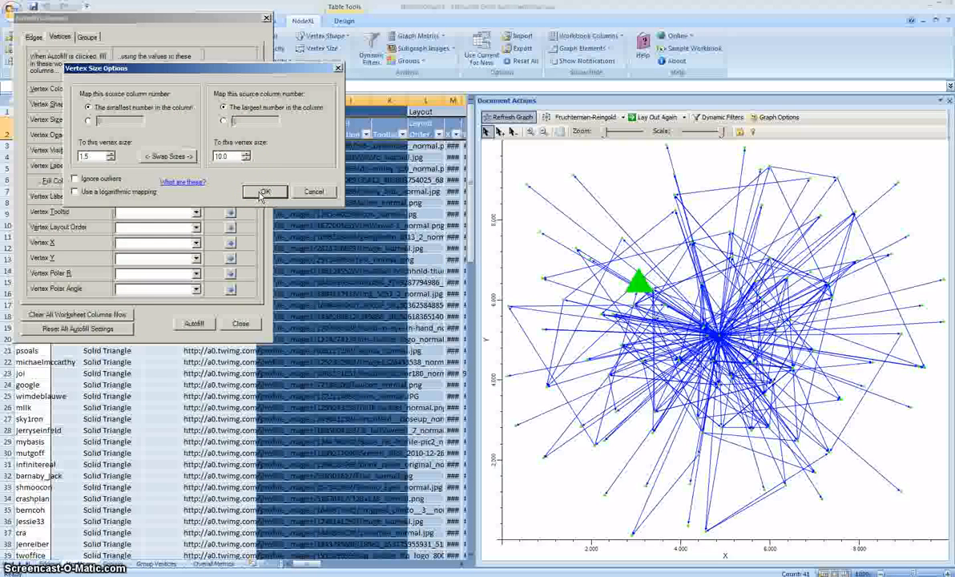
click(265, 191)
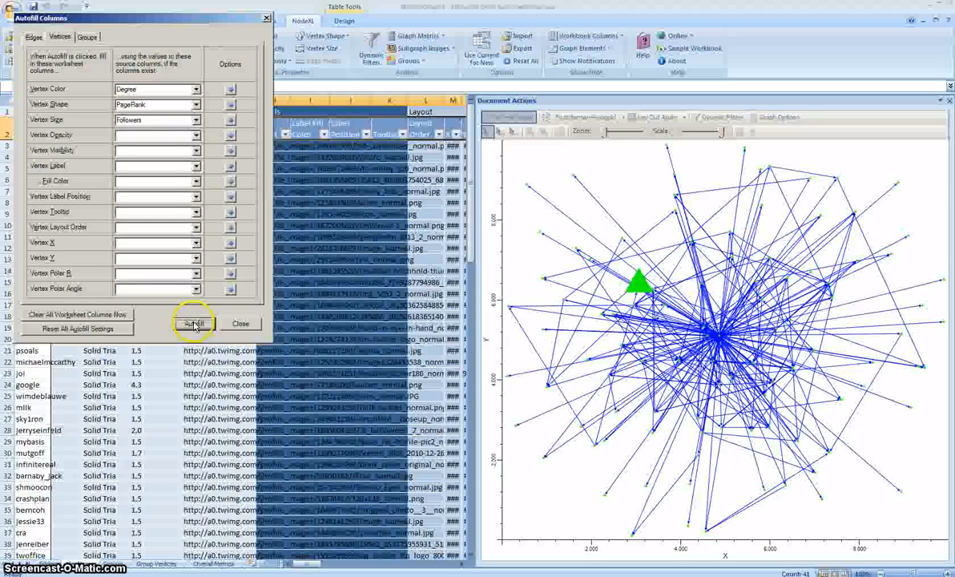
click(194, 323)
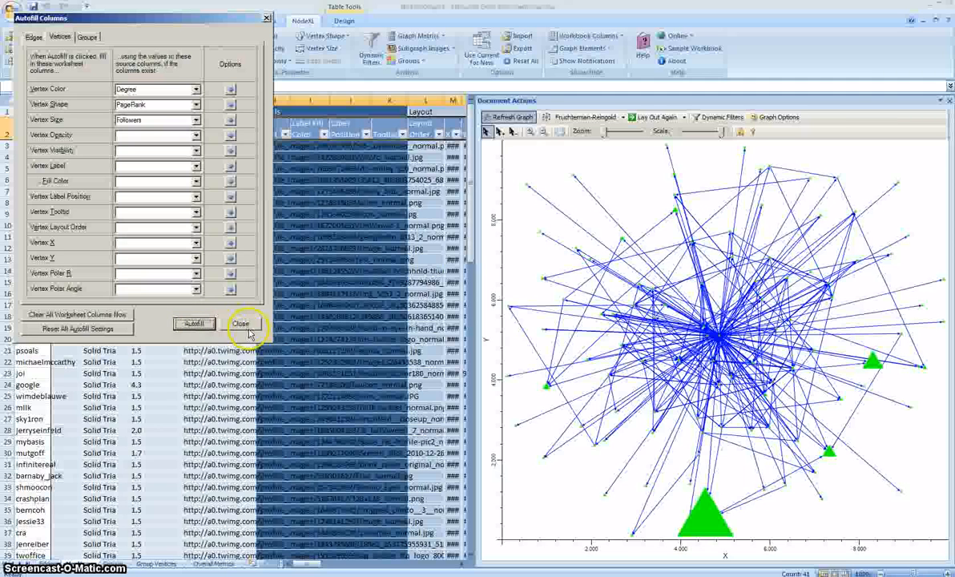
click(241, 324)
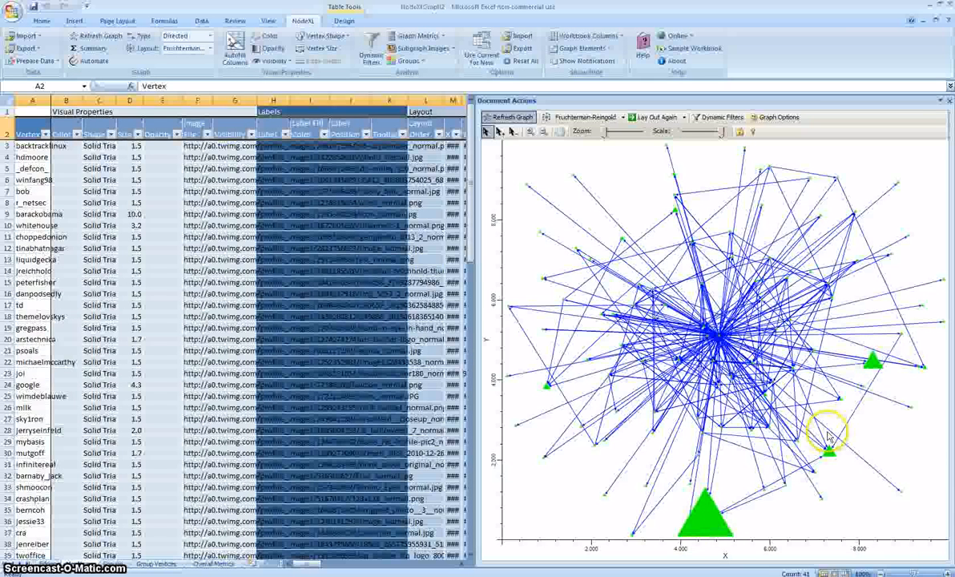
mouse_move(575, 374)
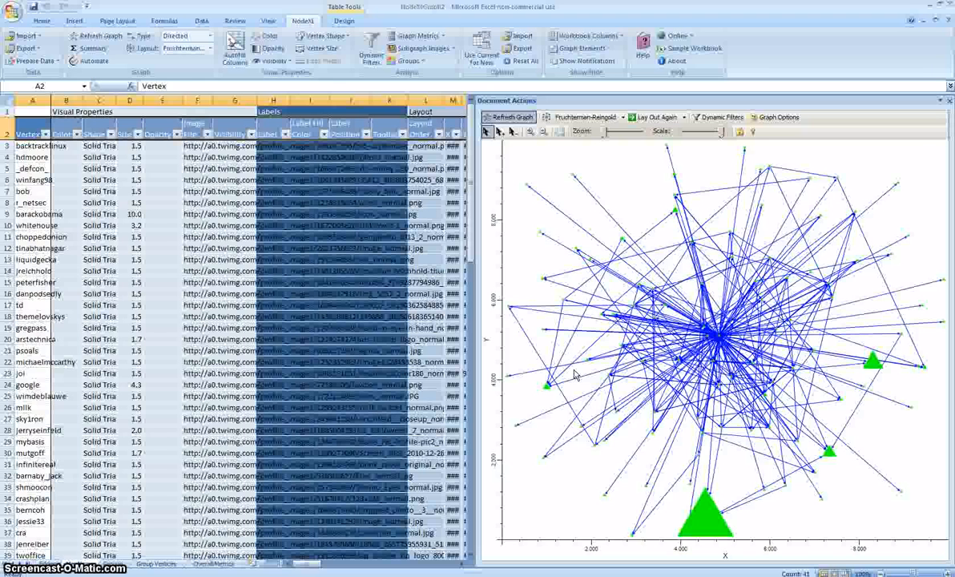
- Switch the ribbon to Excel's Page Layout commands, keeping the follower-sized triangle graph
click(118, 20)
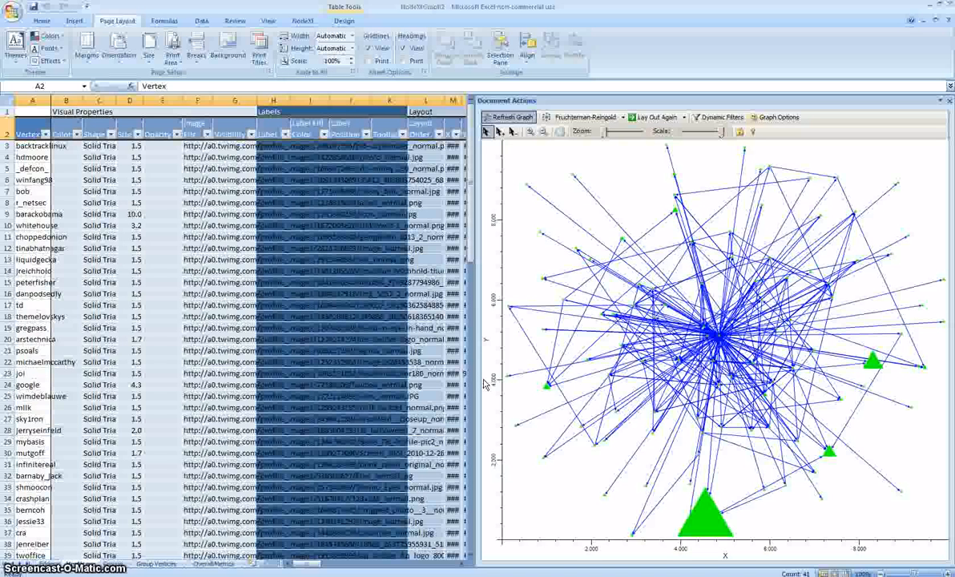
mouse_move(484, 331)
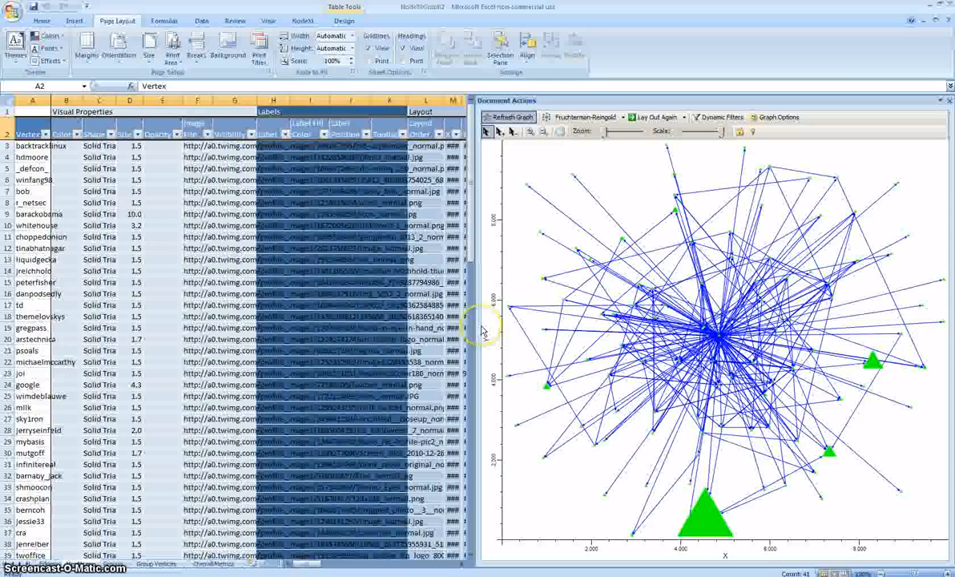